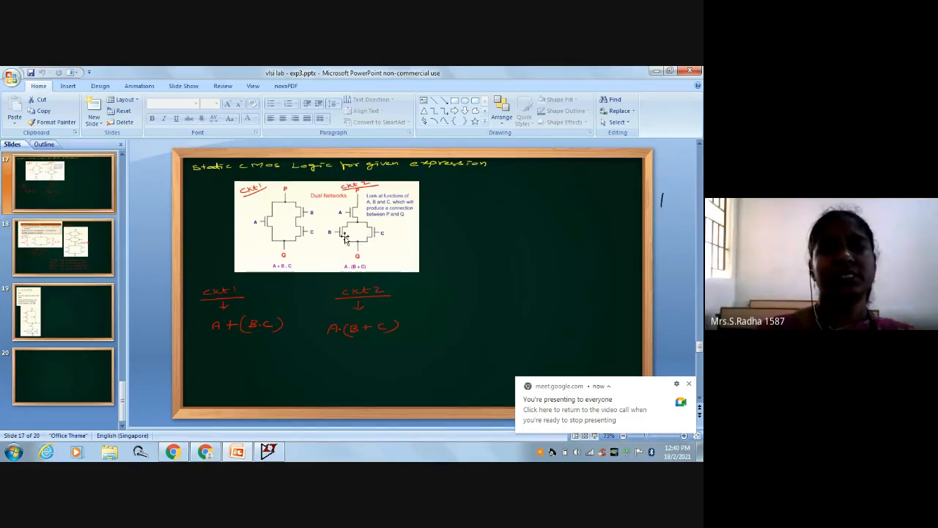
mouse_move(350, 213)
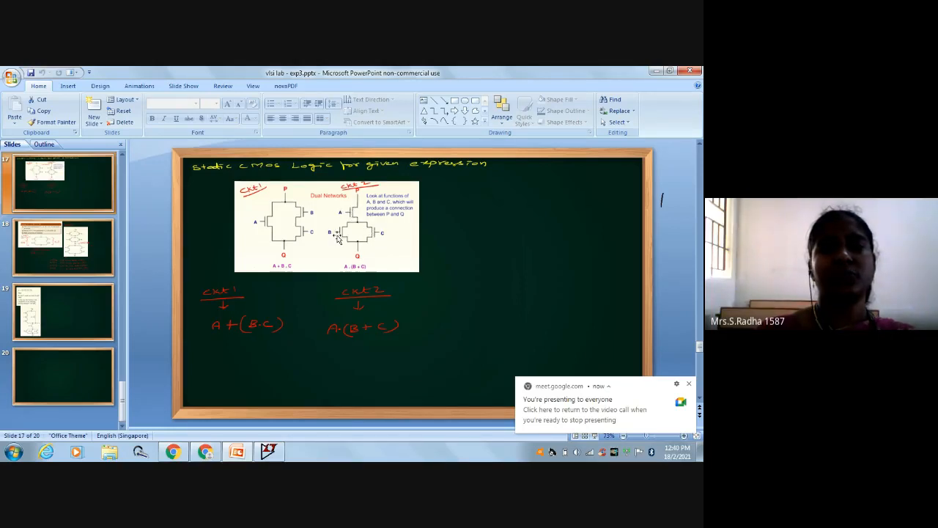
mouse_move(350, 211)
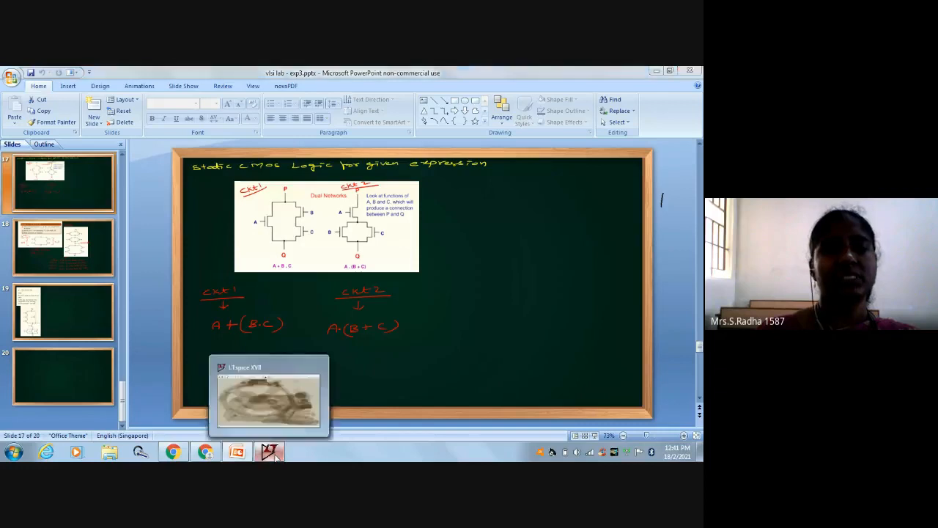
- Create a blank schematic and drop nmos transistors M1 on top with M2 and M3 side by side beneath
click(270, 451)
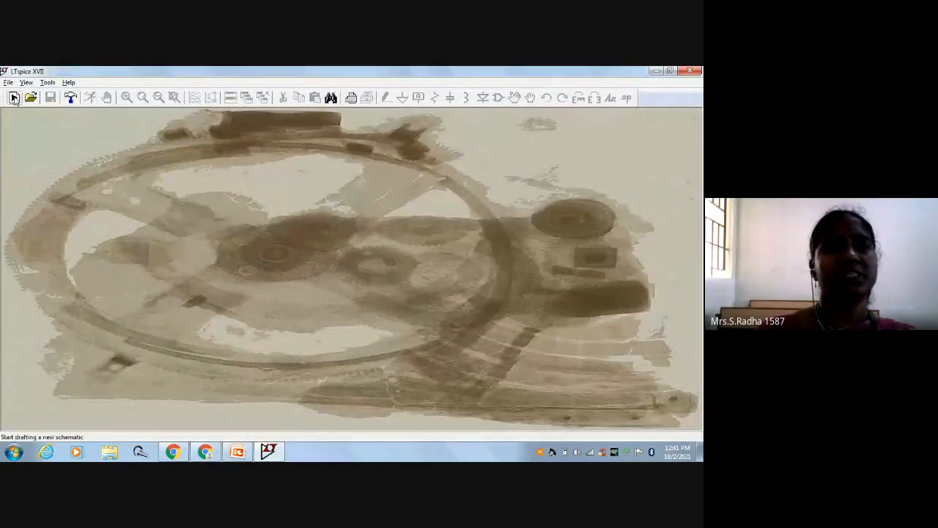
click(11, 97)
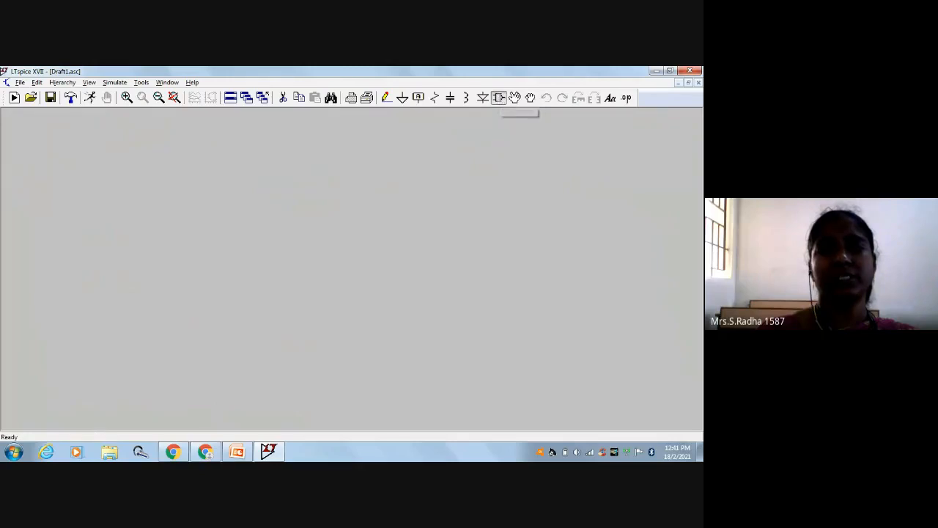
click(498, 97)
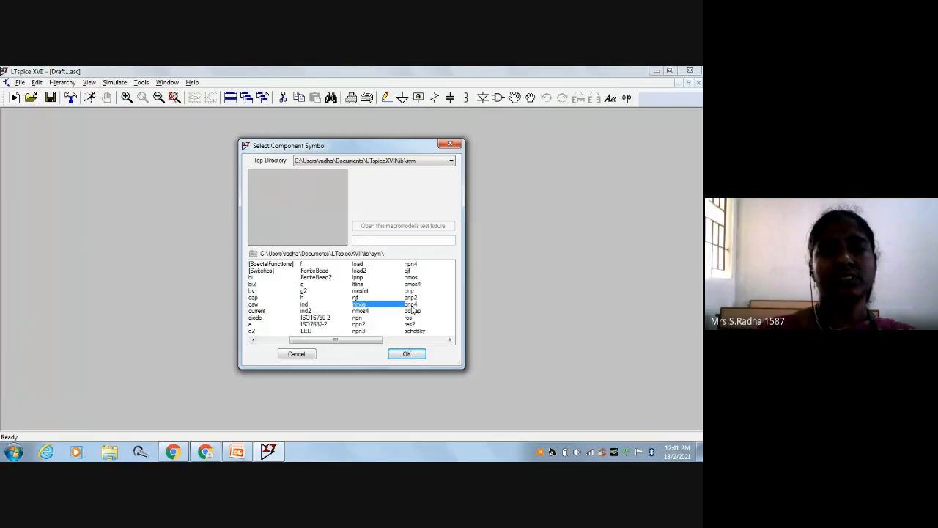
click(406, 353)
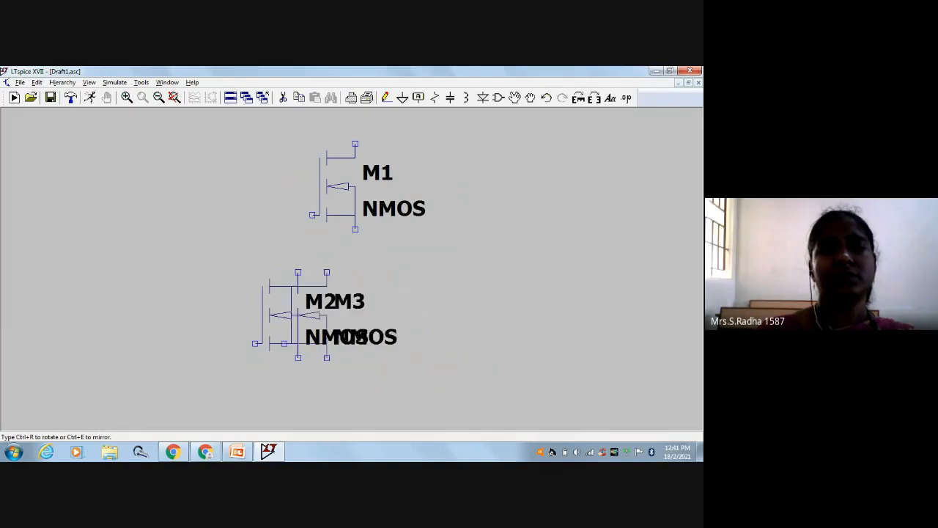
drag(326, 316, 425, 315)
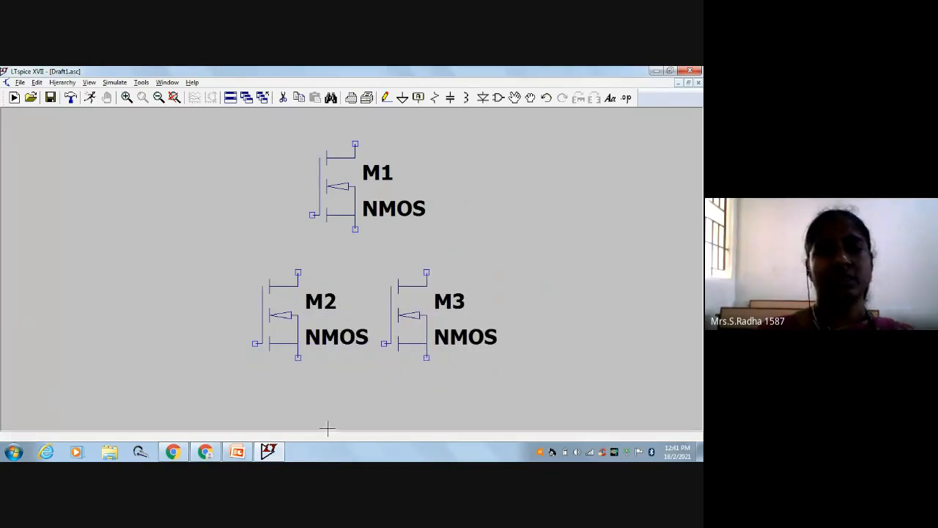
click(236, 452)
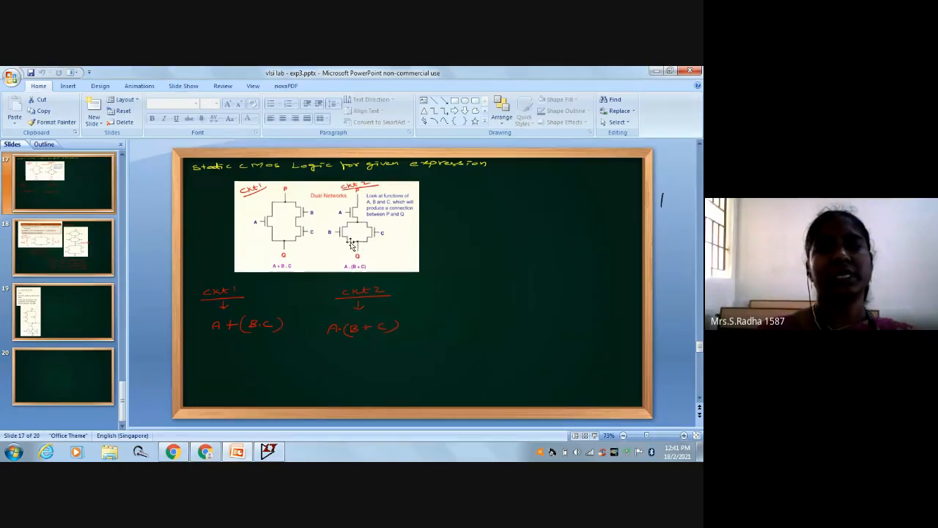
mouse_move(359, 265)
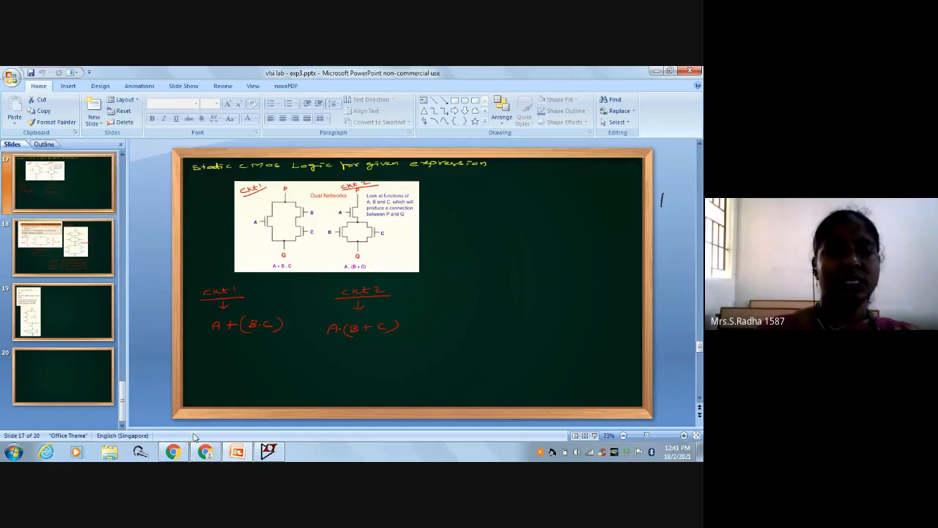
mouse_move(236, 452)
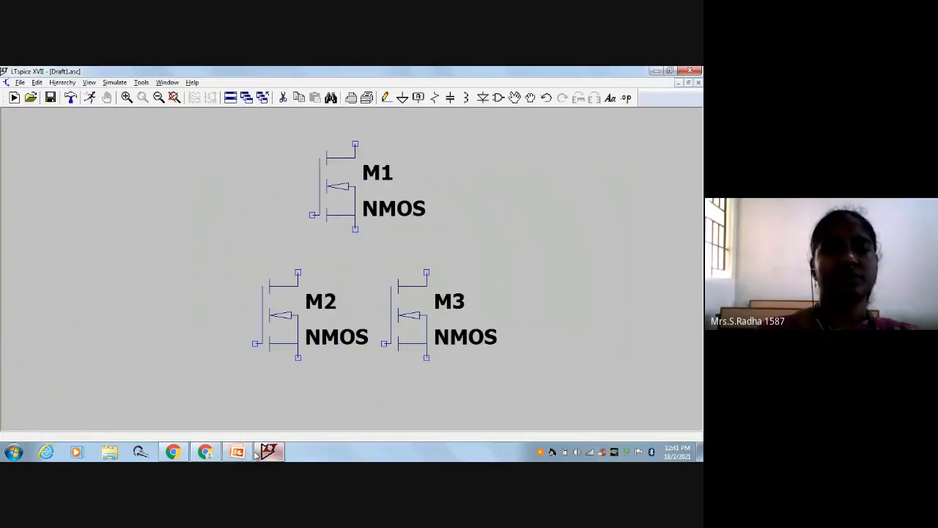
- Glance at the CMOS logic slide in PowerPoint and come back to the LTspice schematic
click(237, 451)
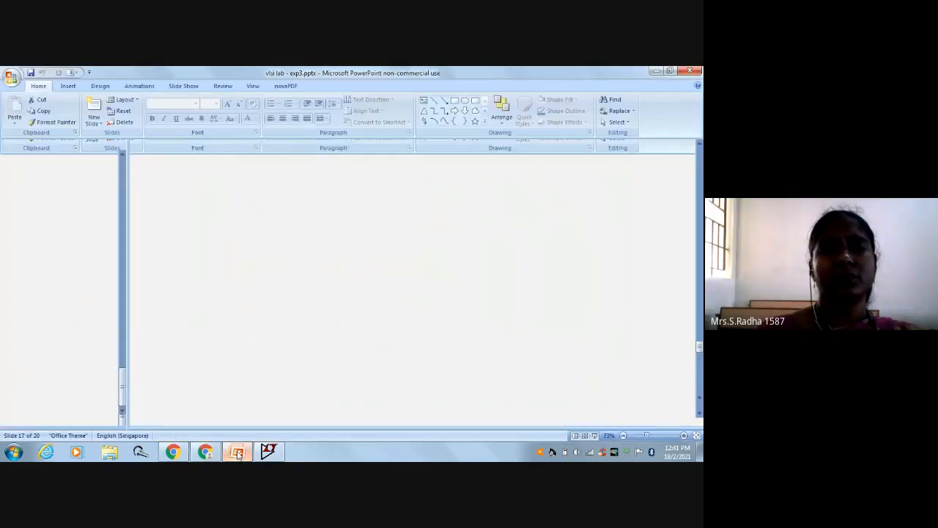
click(236, 451)
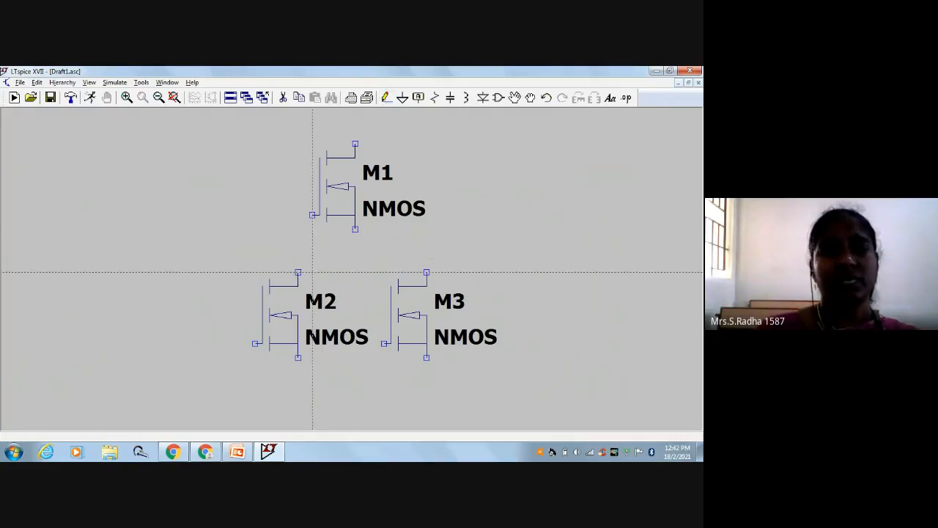
- Wire M2 and M3 in parallel under M1 and choose a voltage source to place as V1
drag(296, 272, 427, 272)
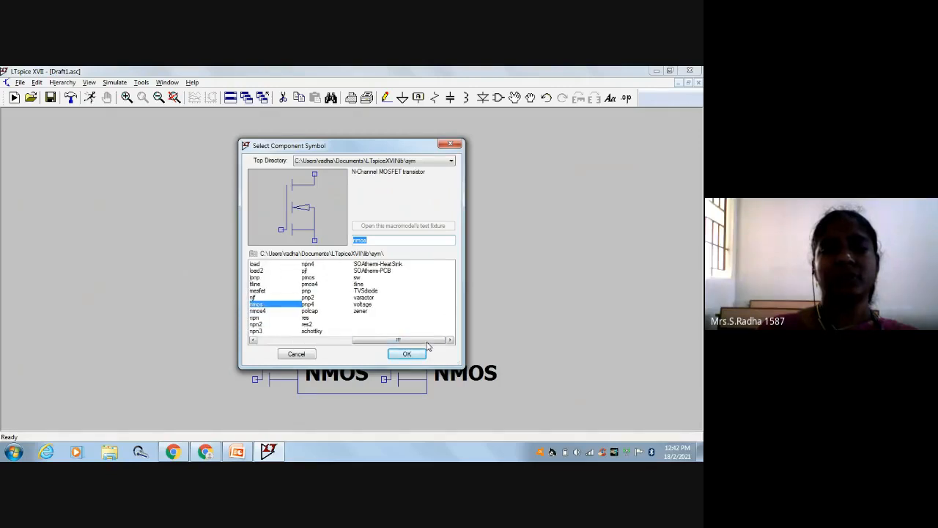
click(363, 303)
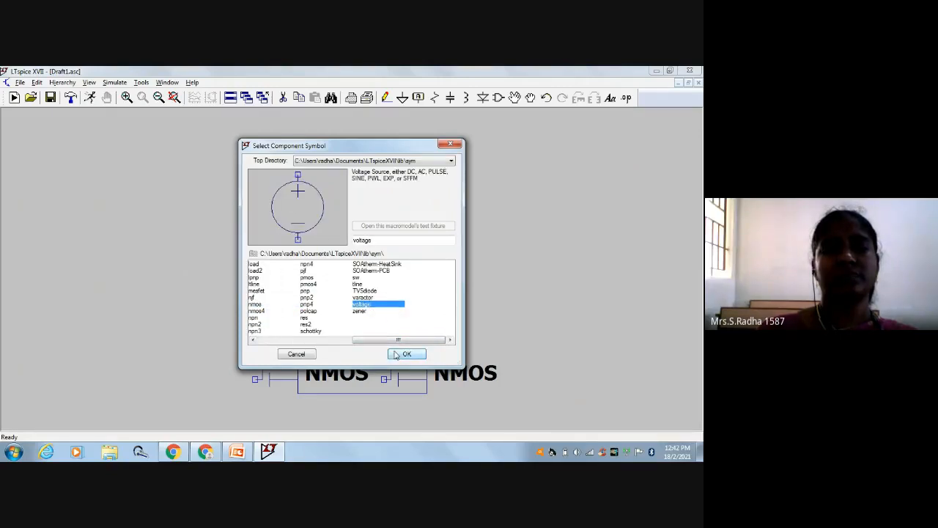
click(406, 353)
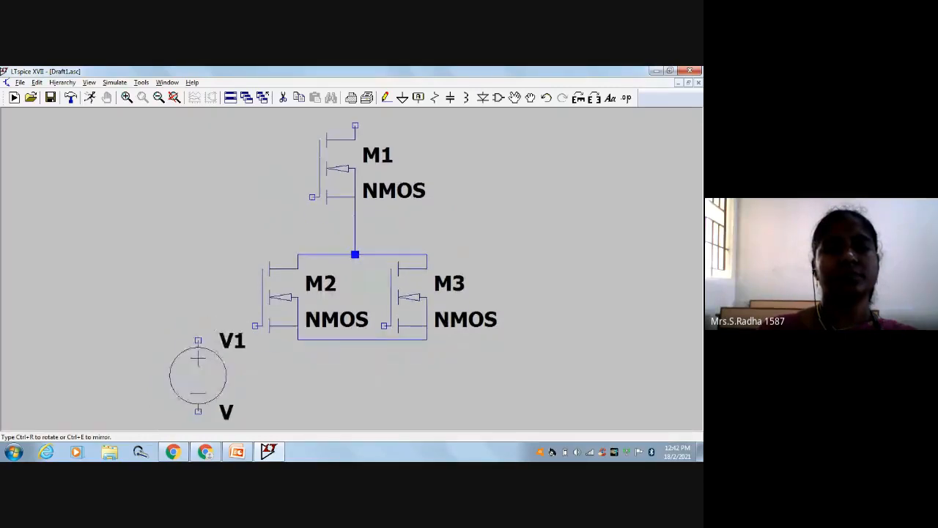
- Place voltage source V1 to the left of M2
click(440, 375)
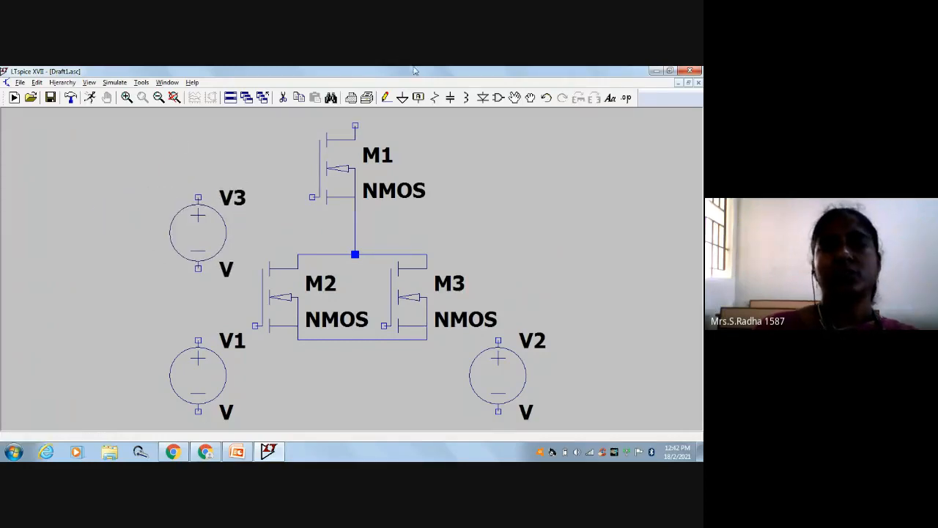
mouse_move(460, 131)
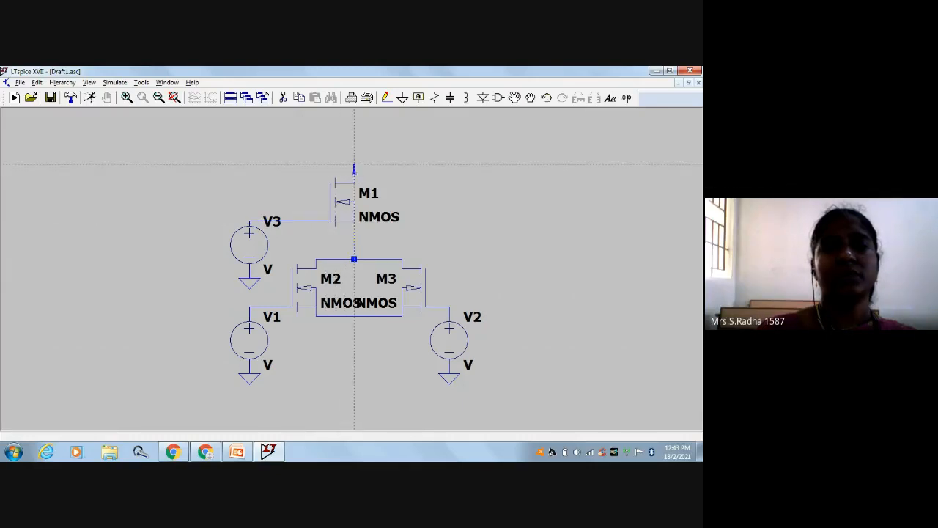
- Run an output wire upward from M1's drain and return to the schematic for V3's settings
drag(354, 170, 476, 154)
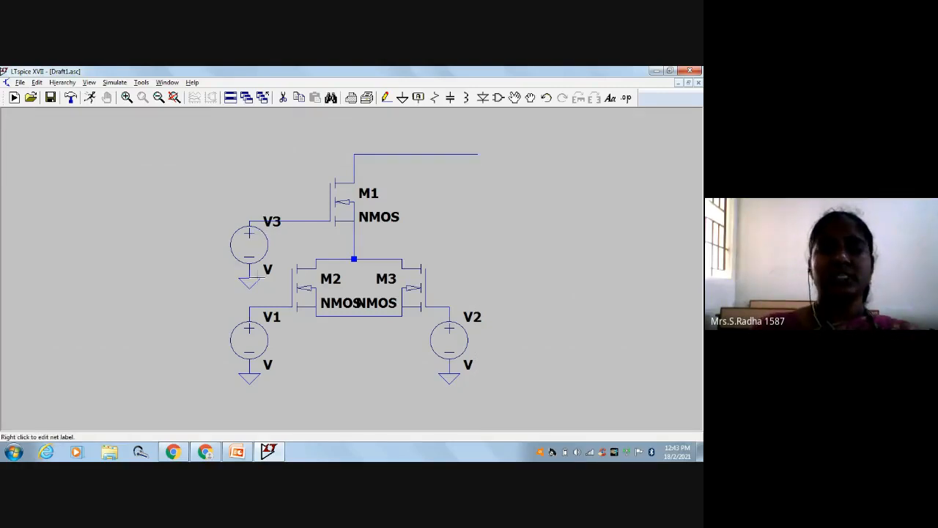
mouse_move(393, 243)
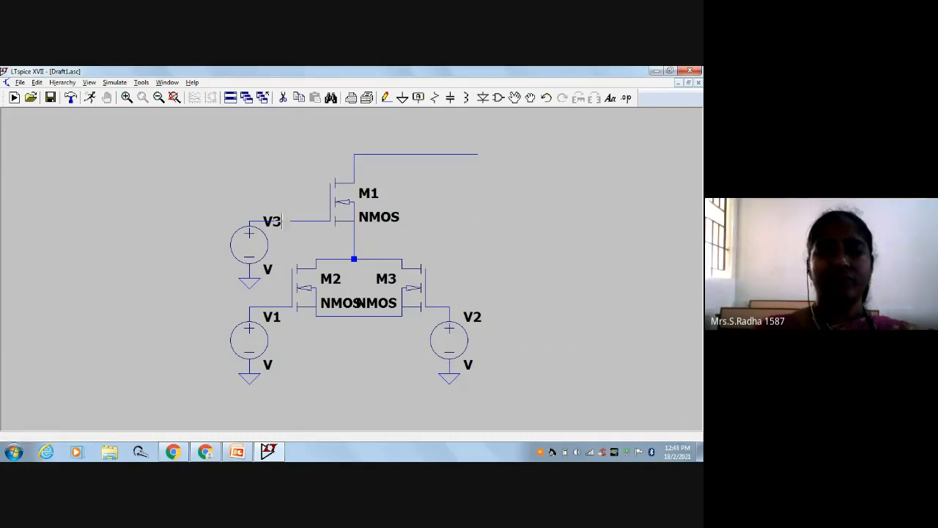
mouse_move(393, 115)
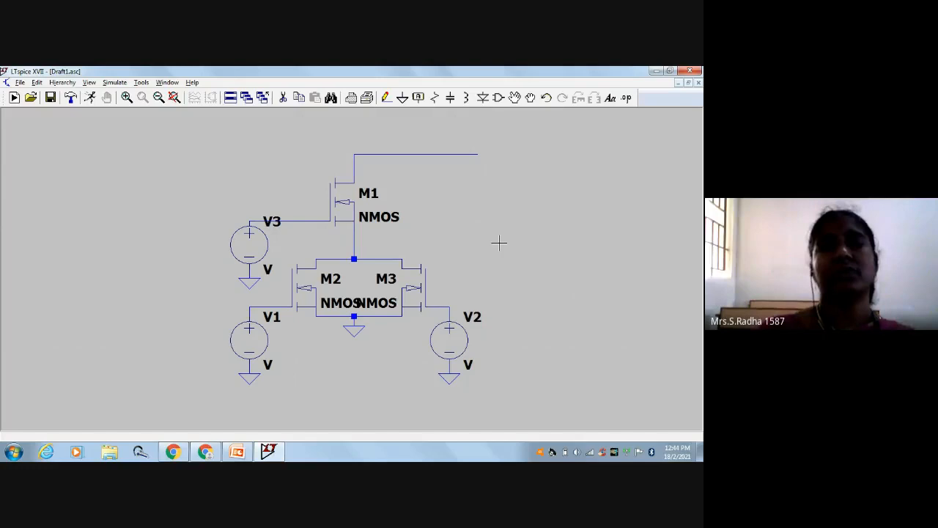
mouse_move(261, 242)
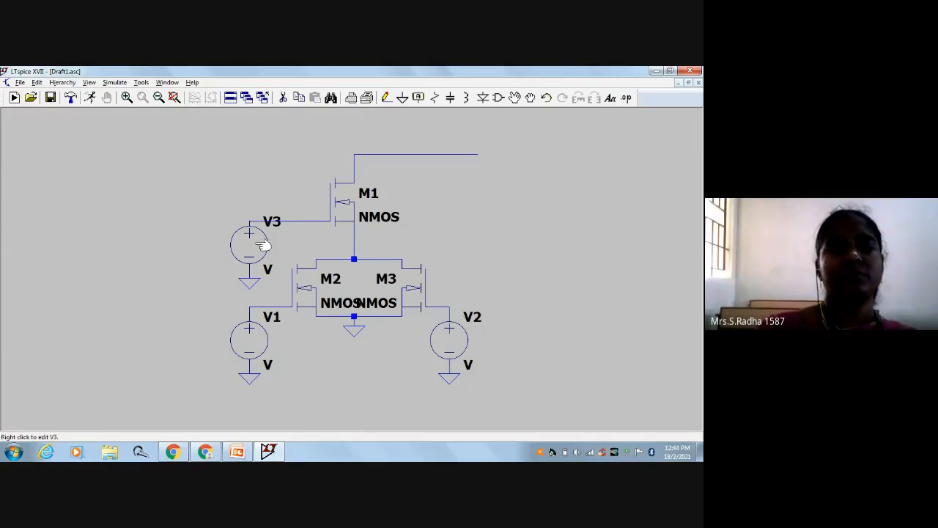
mouse_move(353, 330)
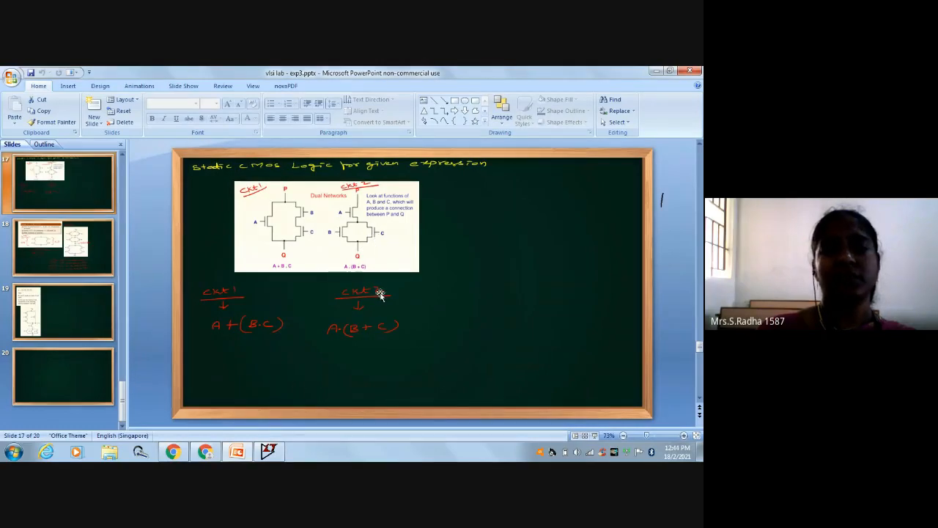
click(267, 452)
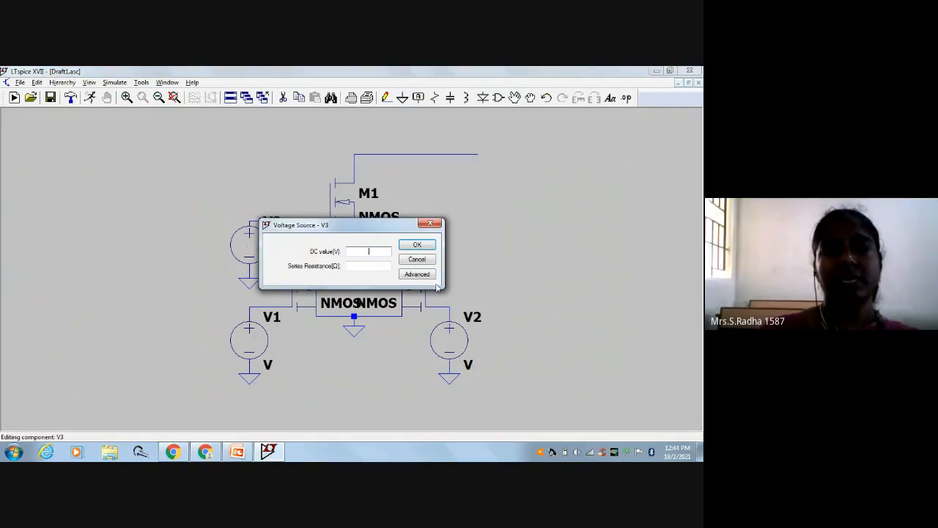
- Set V3 to PULSE(0 5 0.5n 1n 1n 16m 32m) via the advanced source dialog and confirm
click(416, 274)
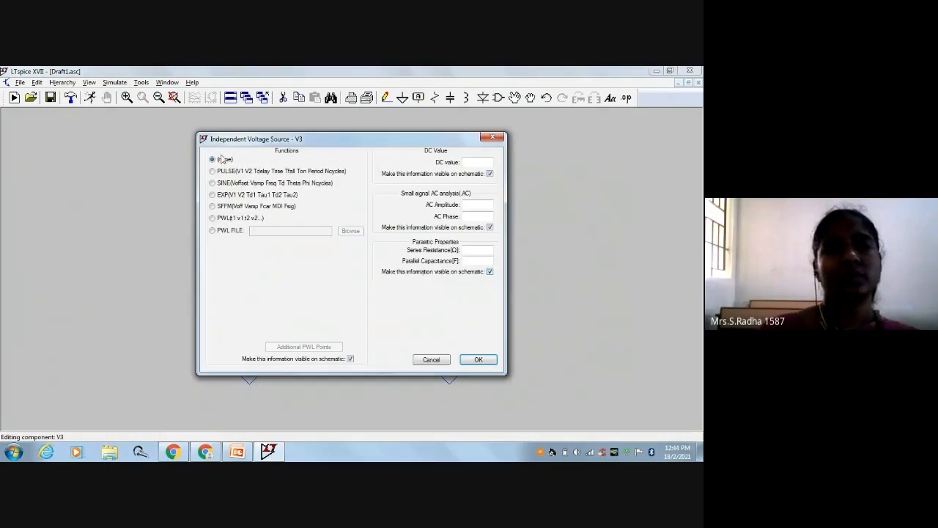
click(213, 170)
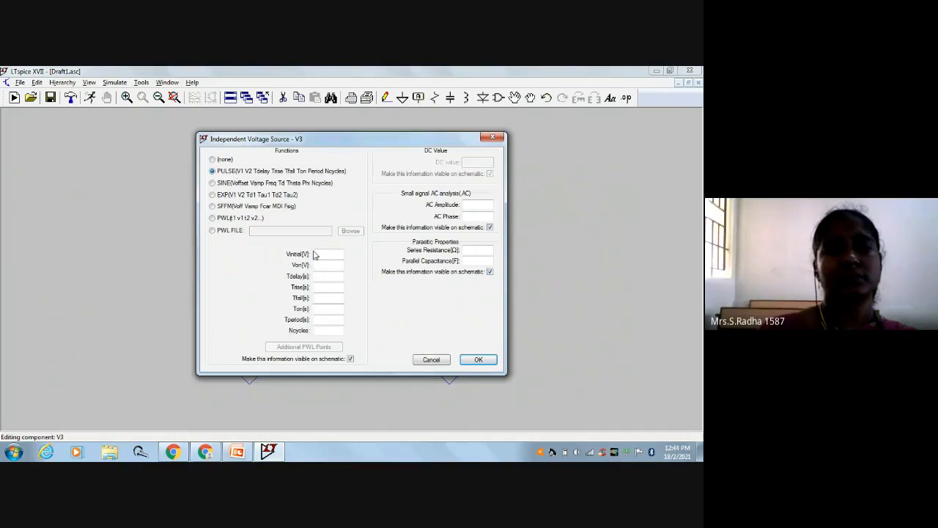
text(0)
text(5)
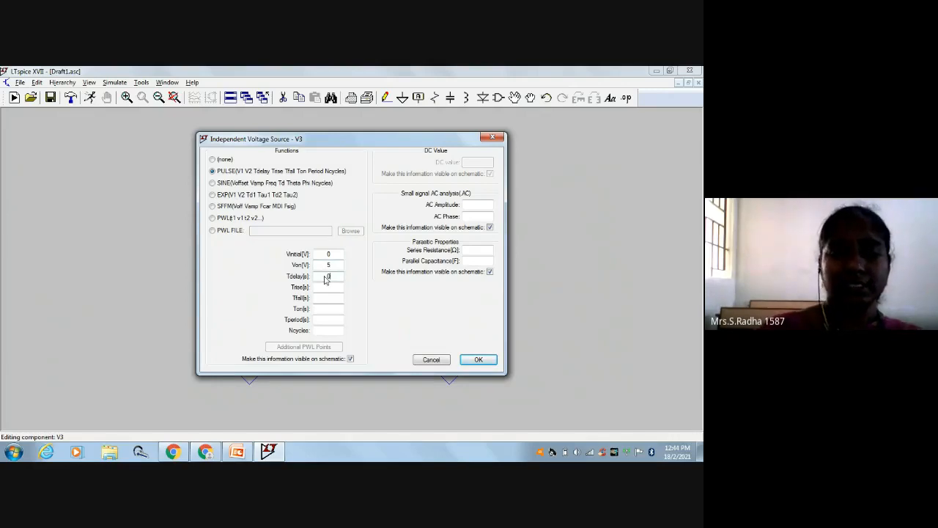
text(0.5n)
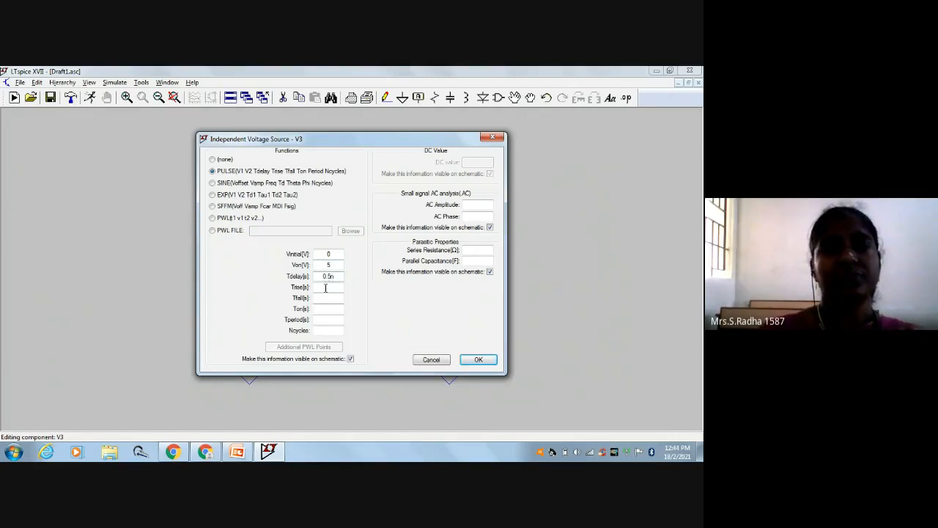
text(1n)
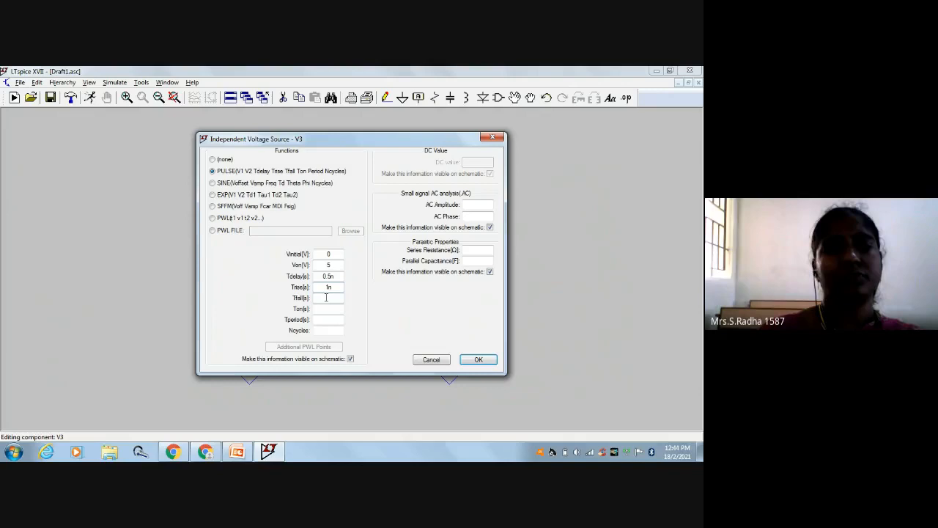
text(1n)
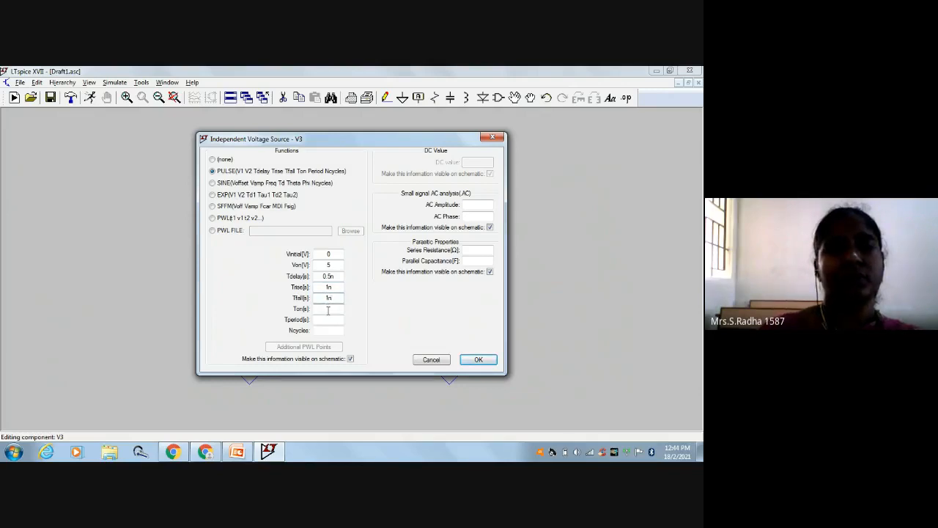
text(10n)
text(32m)
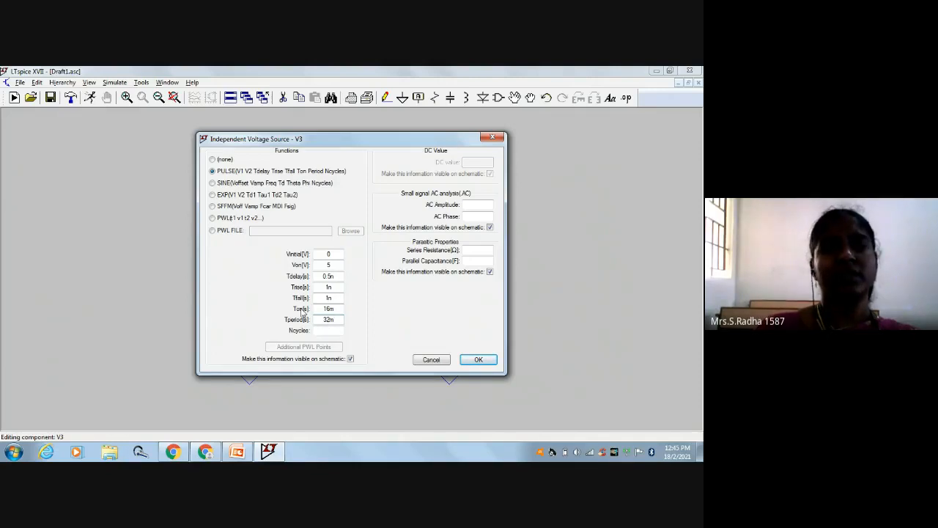
mouse_move(375, 344)
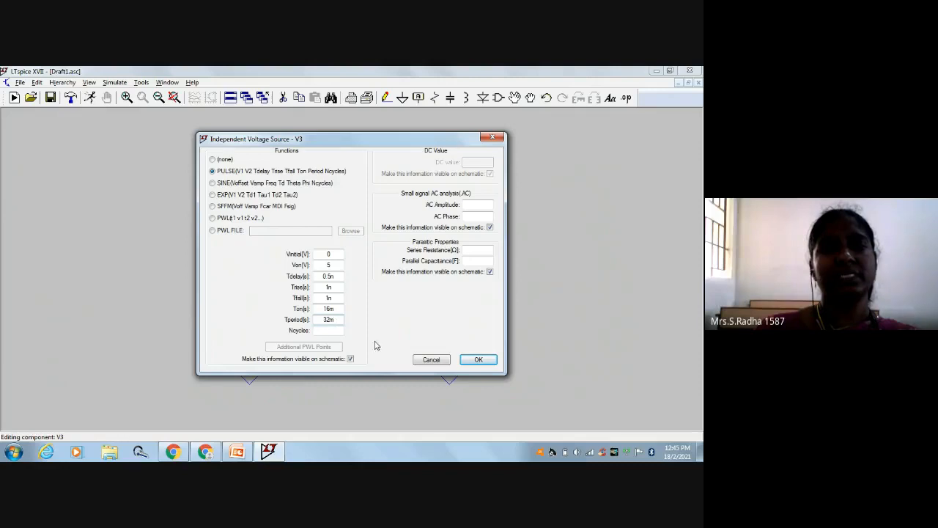
click(478, 359)
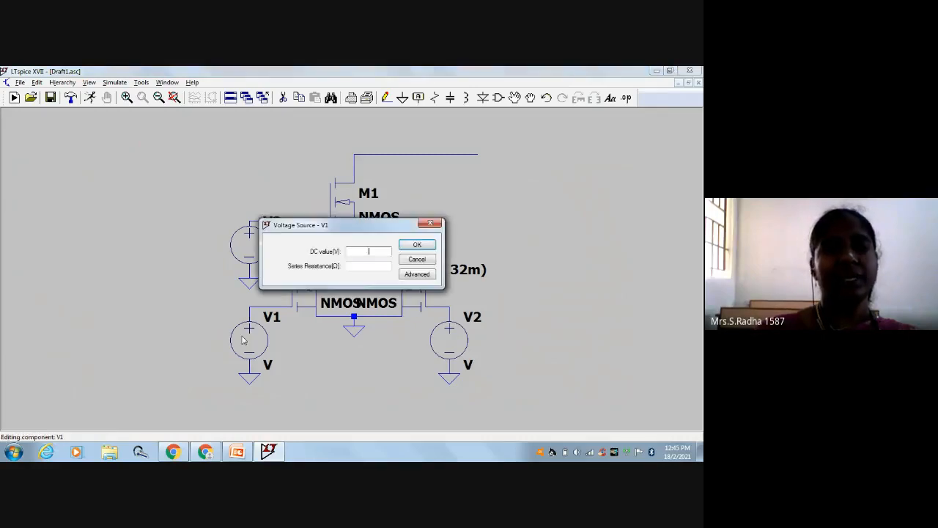
- Set V1 to PULSE(0 5 0.5n 1n 1n 8m 16m) via the advanced source dialog and confirm
click(416, 274)
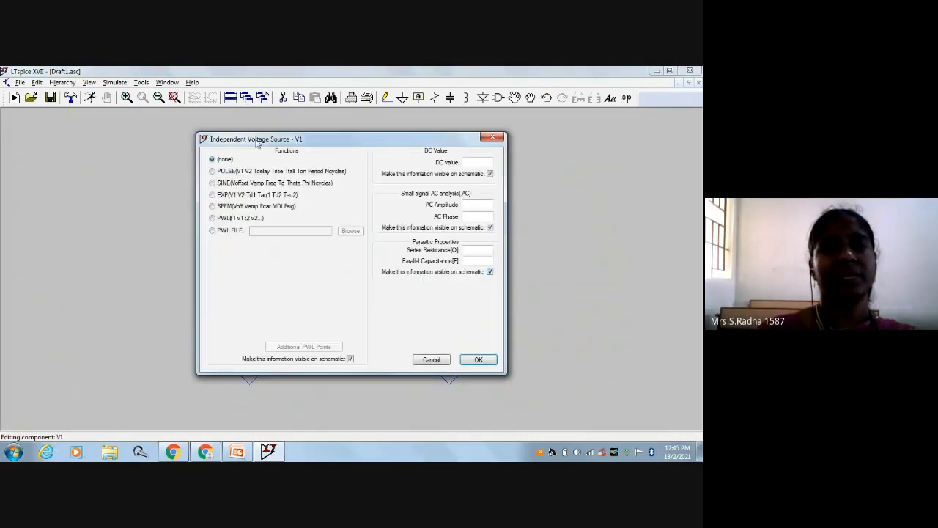
click(213, 170)
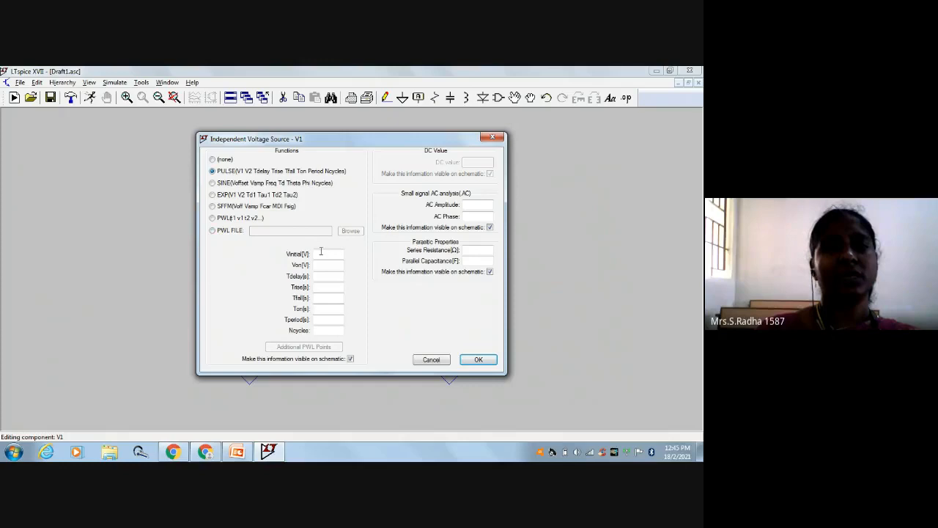
text(0)
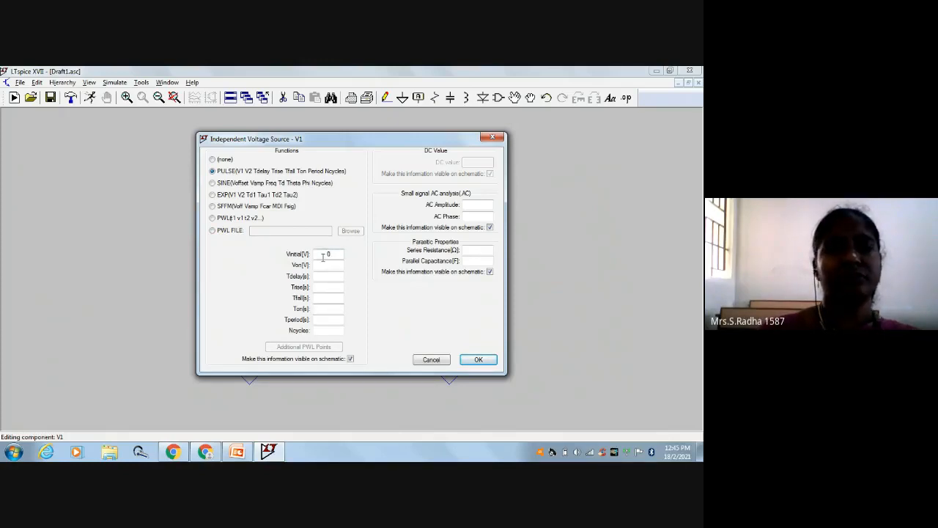
text(5)
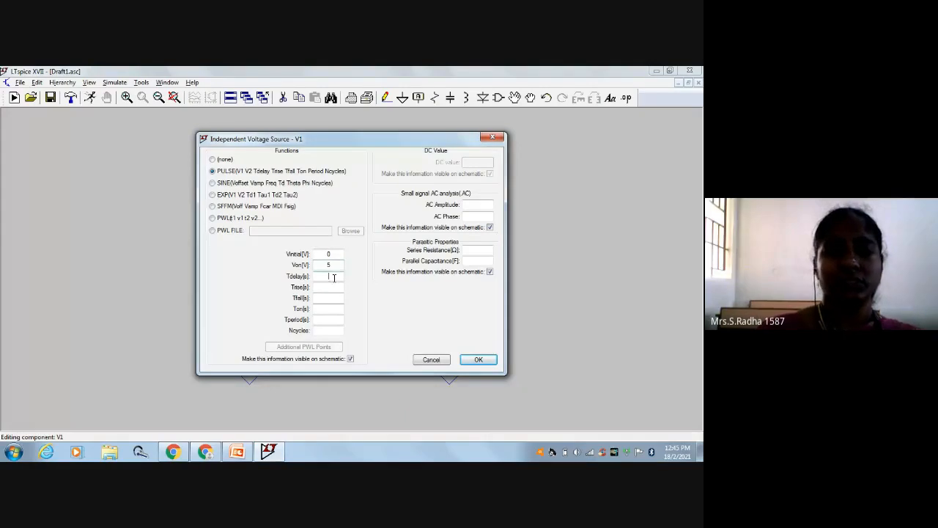
text(0.5n)
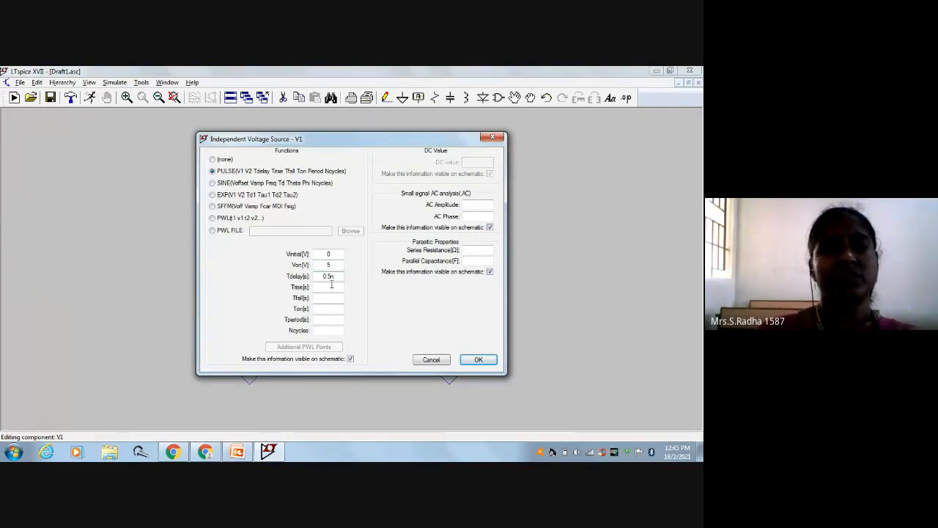
text(1n)
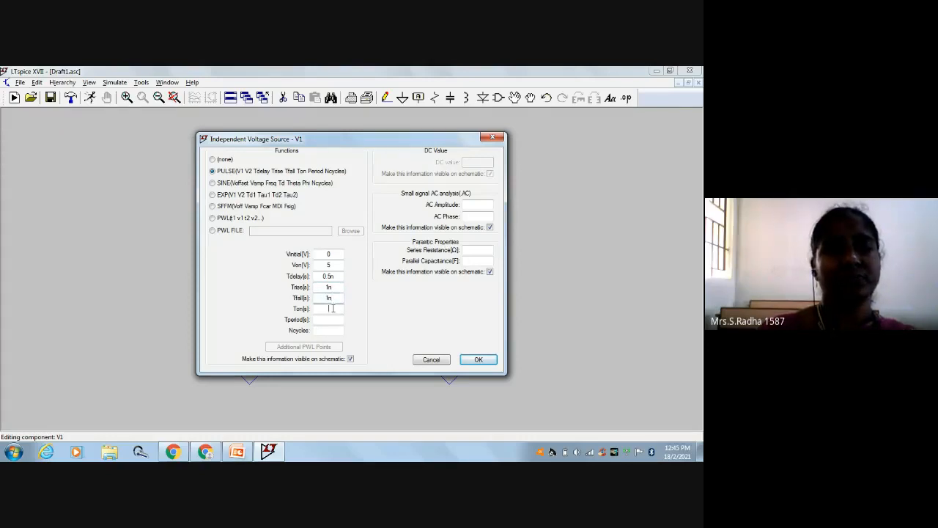
text(8m)
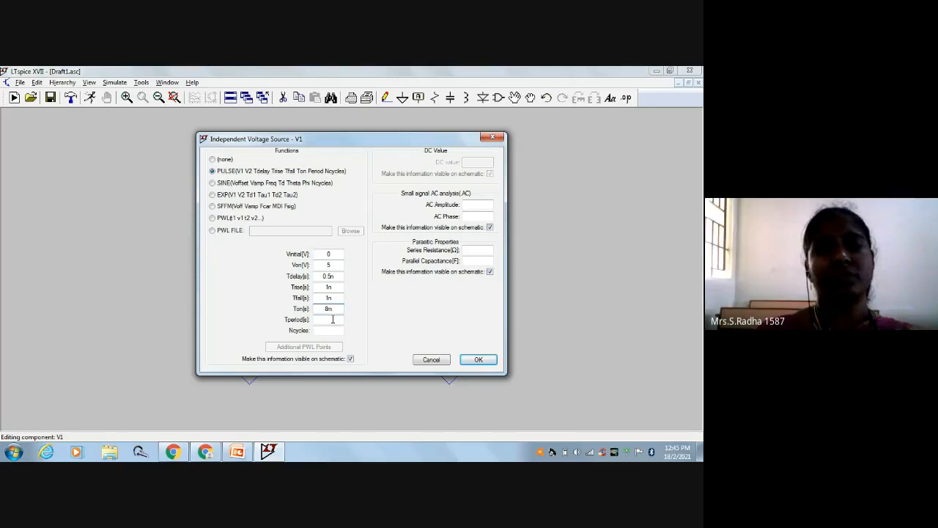
text(16)
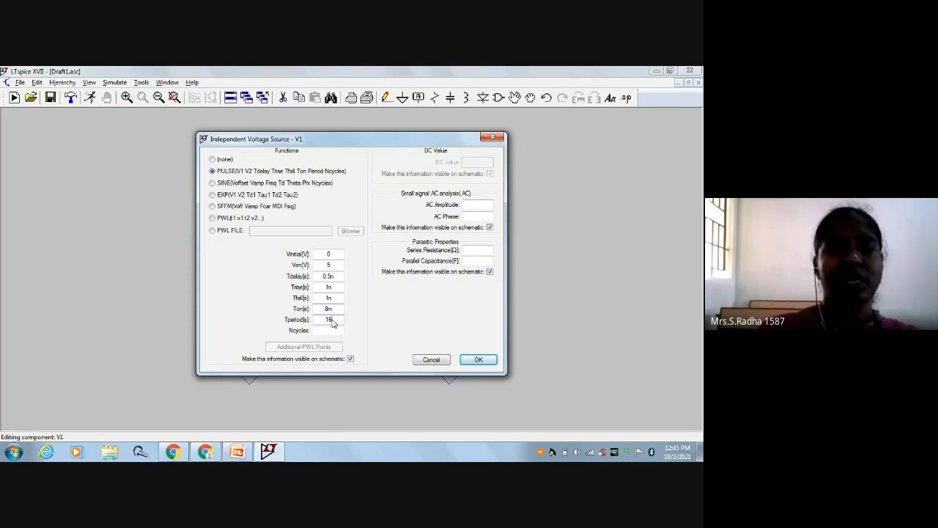
click(478, 359)
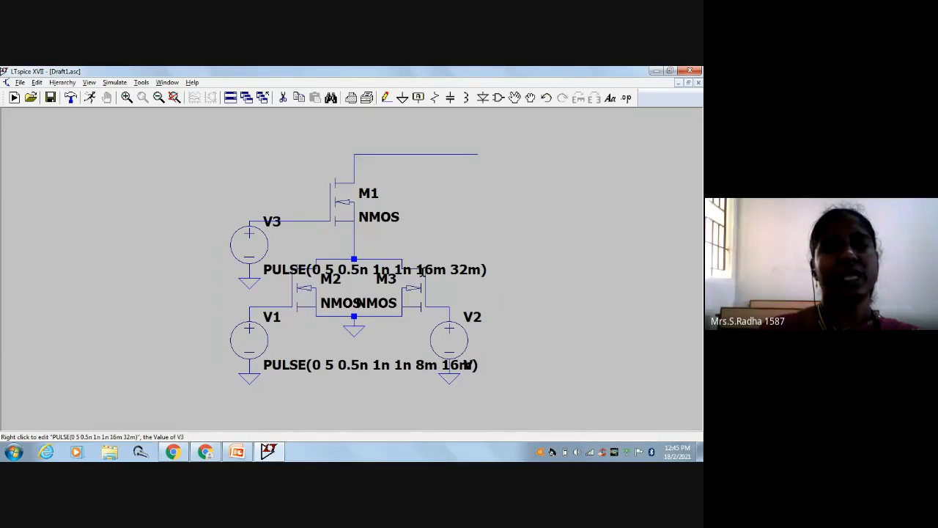
mouse_move(448, 337)
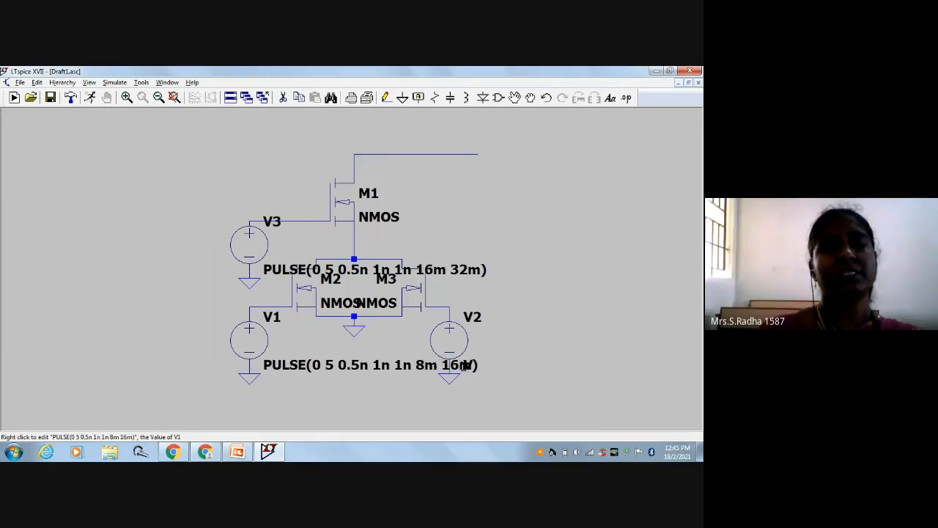
mouse_move(449, 337)
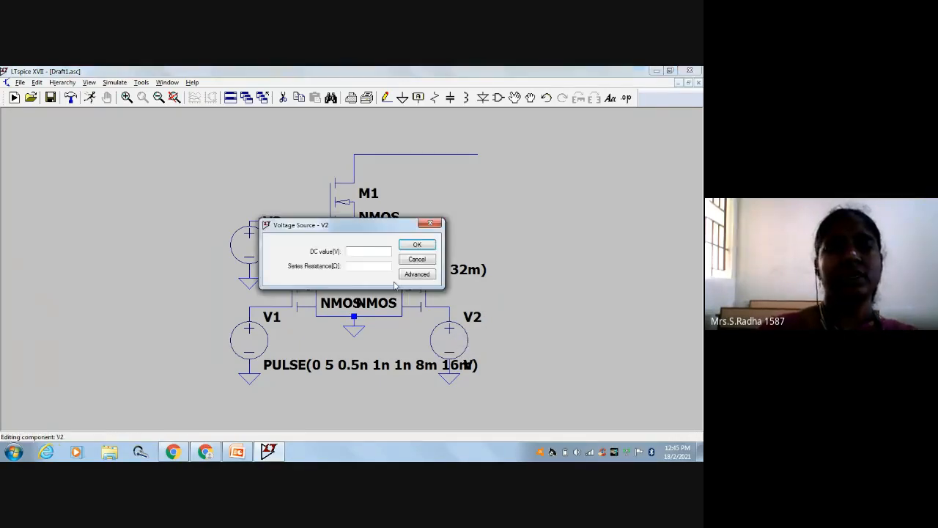
- Set V2 to PULSE(0 5 0.5n 1n 1n 4m 8m) via the advanced source dialog and confirm
click(416, 275)
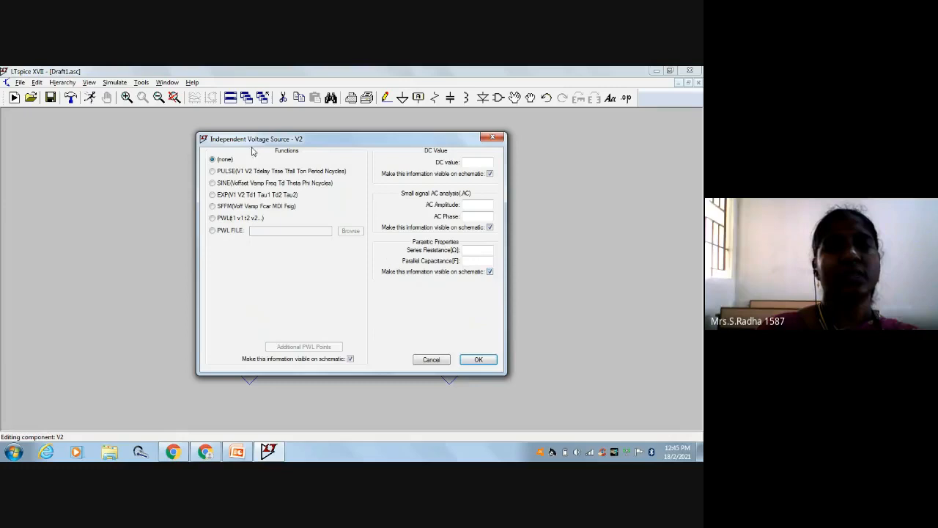
click(213, 170)
text(5)
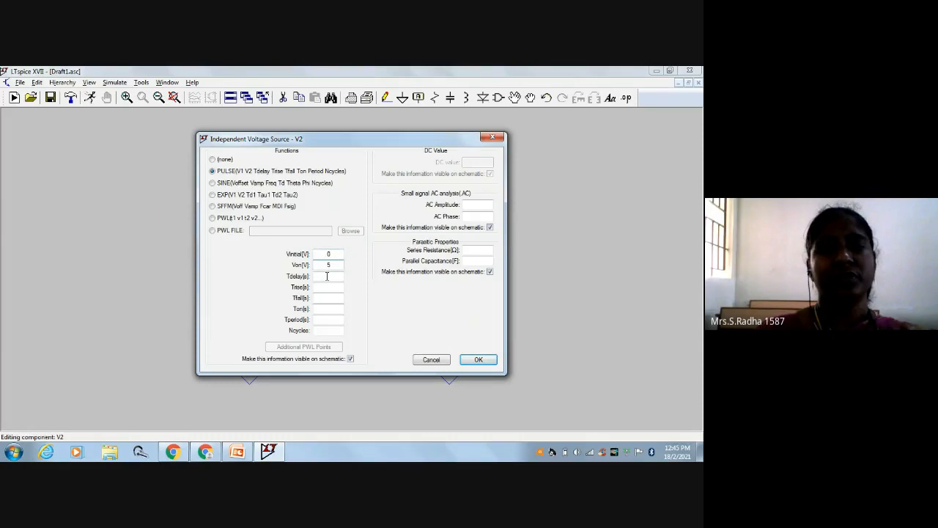
text(0.5n)
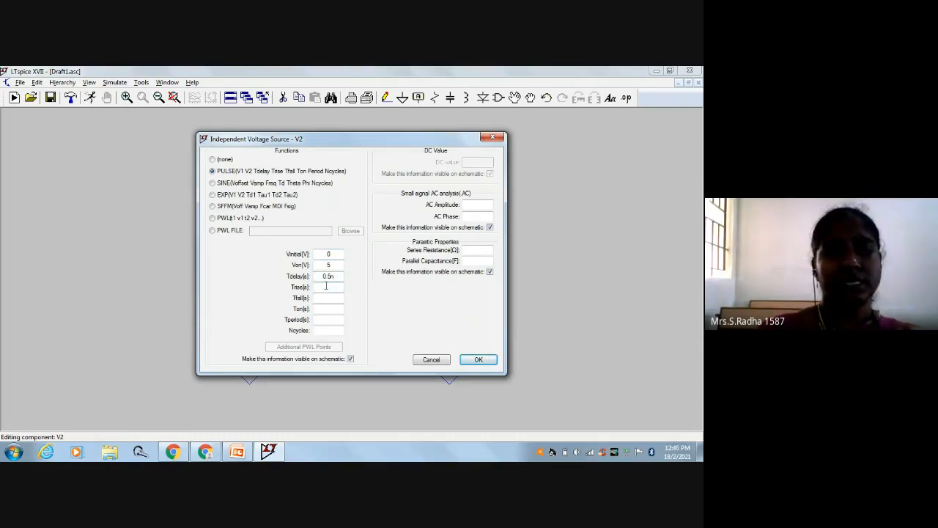
text(1n)
text(8m)
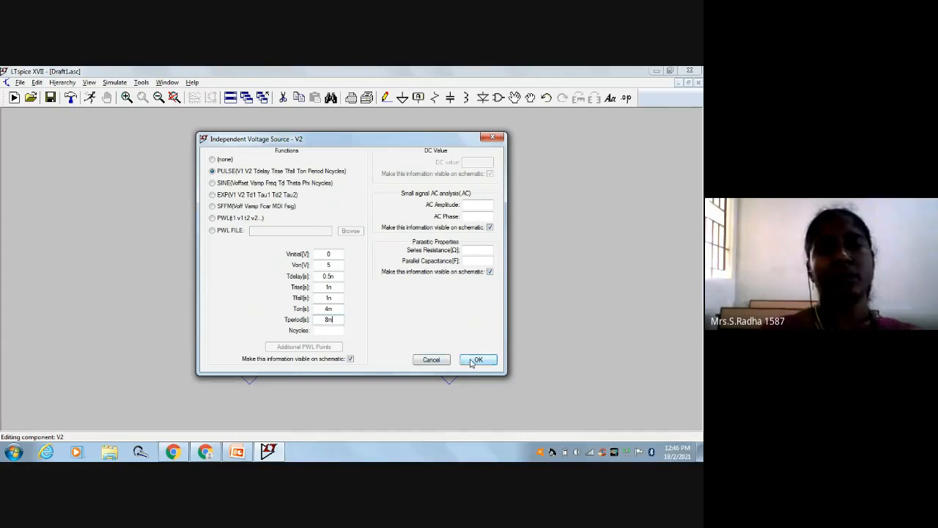
click(478, 359)
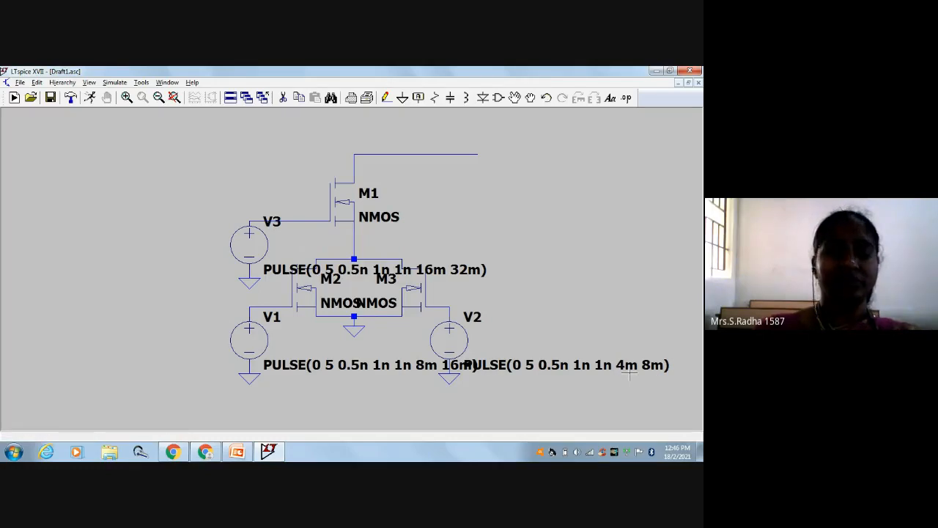
mouse_move(124, 120)
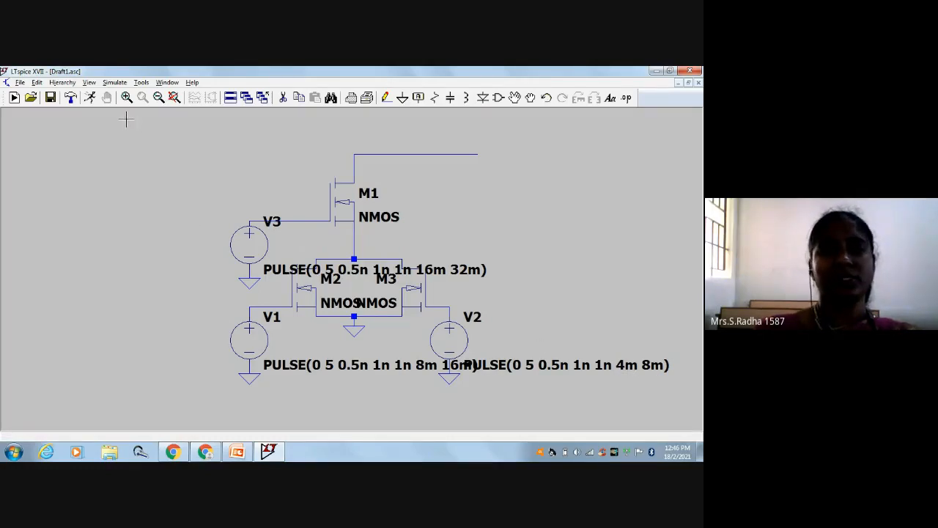
- Add a transient analysis with 32m stop time (.tran 32m) through Edit Simulation Cmd
click(114, 82)
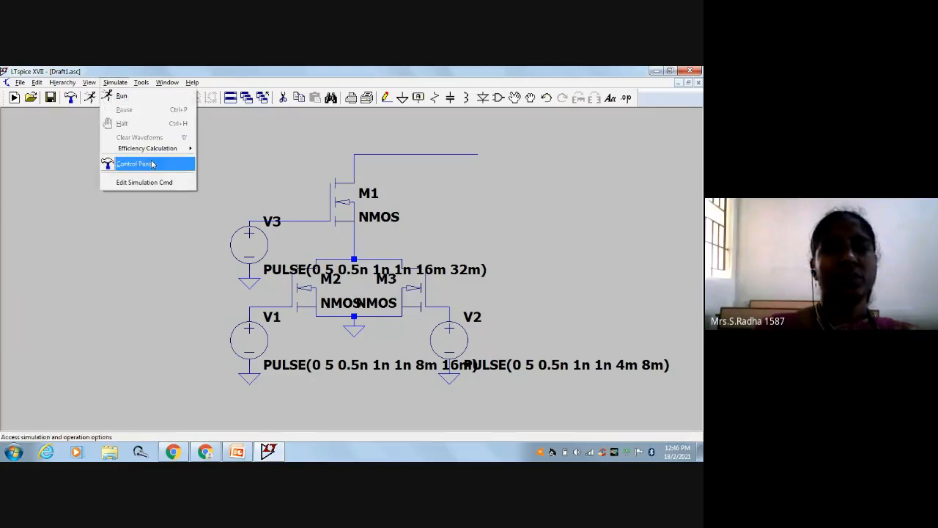
click(143, 181)
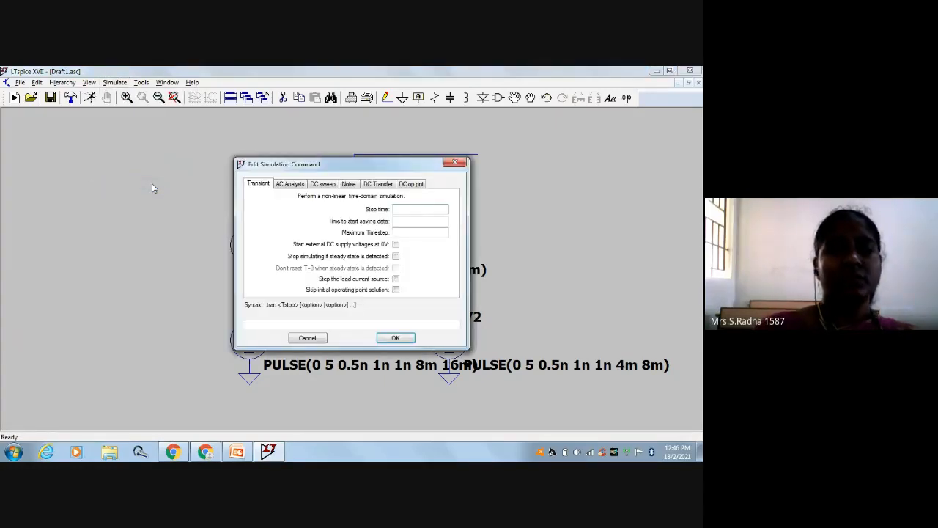
text(32m)
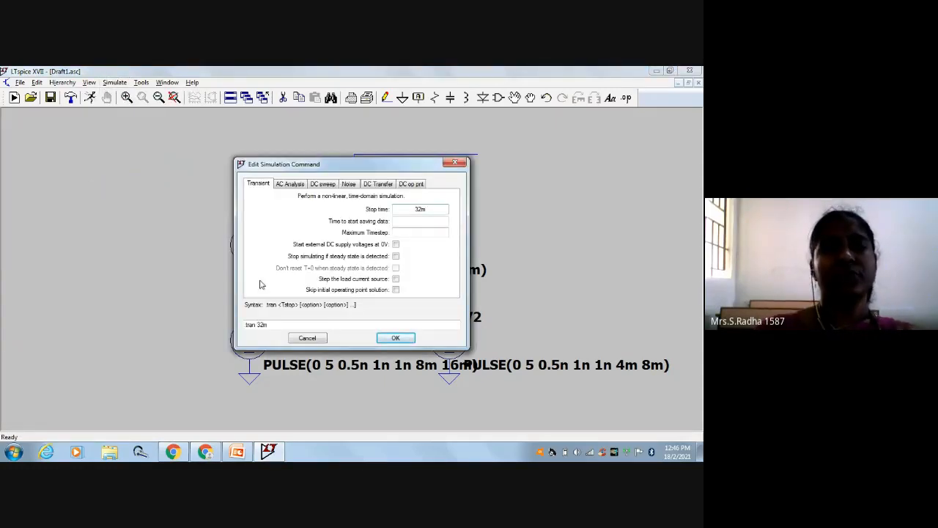
click(396, 337)
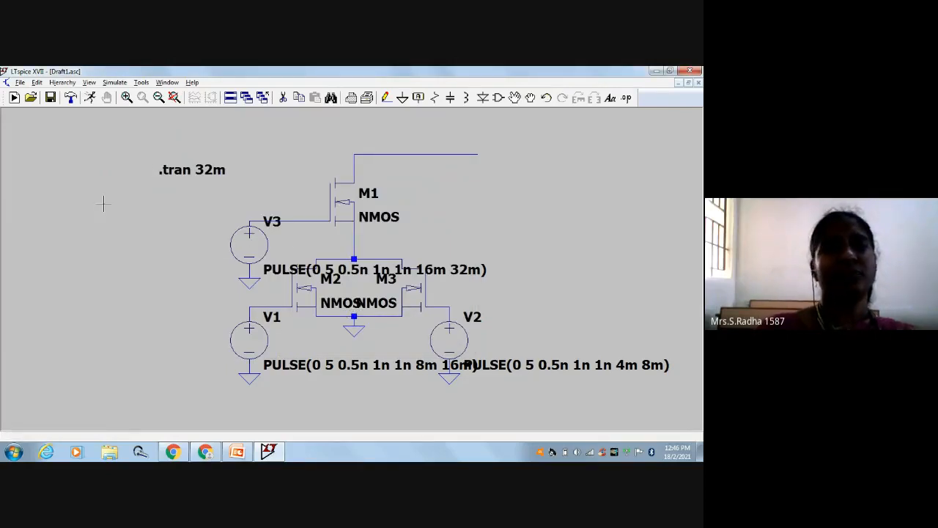
mouse_move(91, 97)
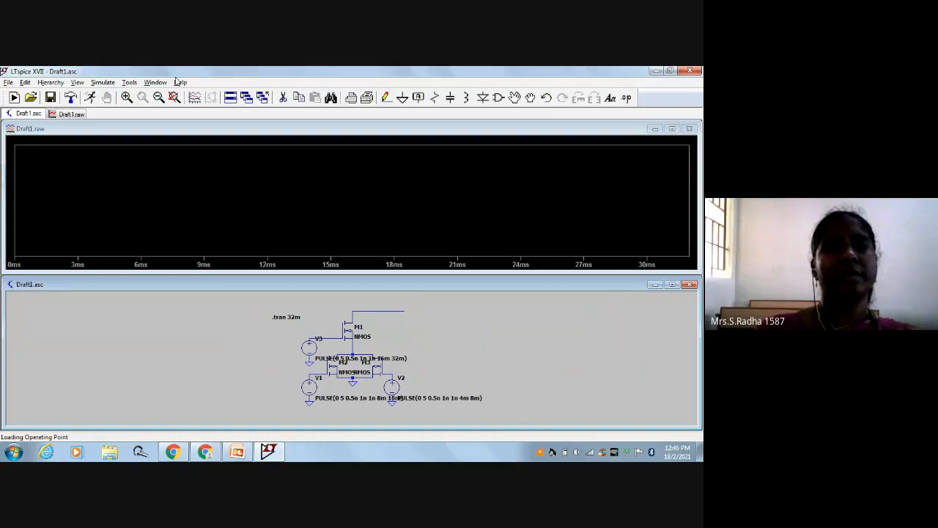
- Tile schematic and plot vertically, then add two extra plot panes for stacked waveforms
click(156, 82)
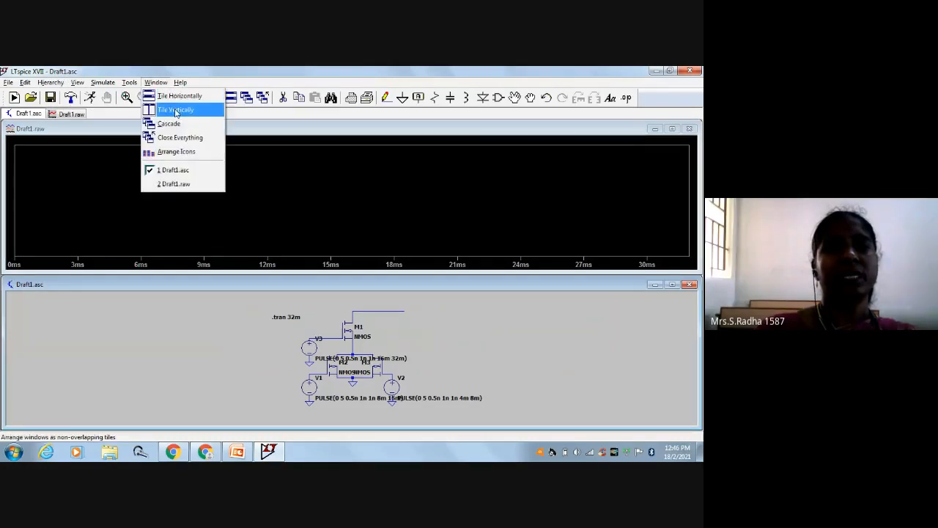
click(176, 108)
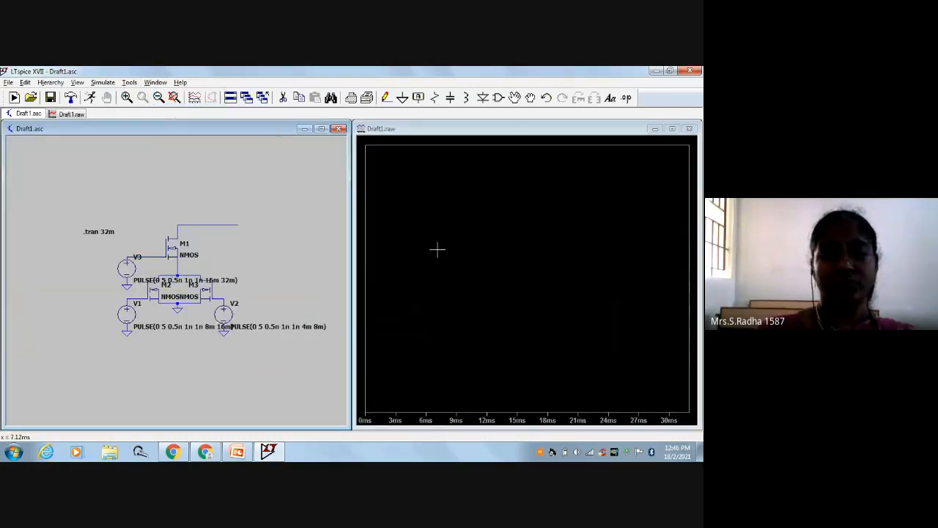
right_click(437, 249)
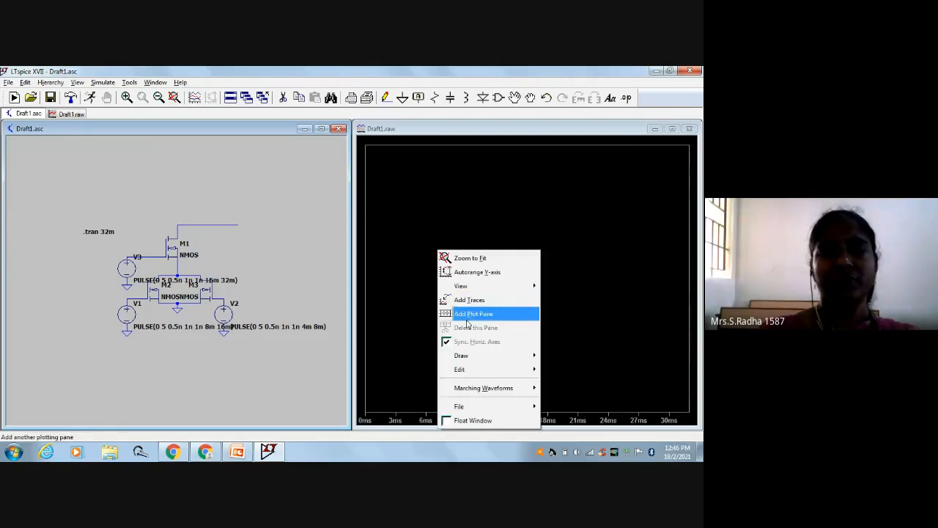
click(472, 314)
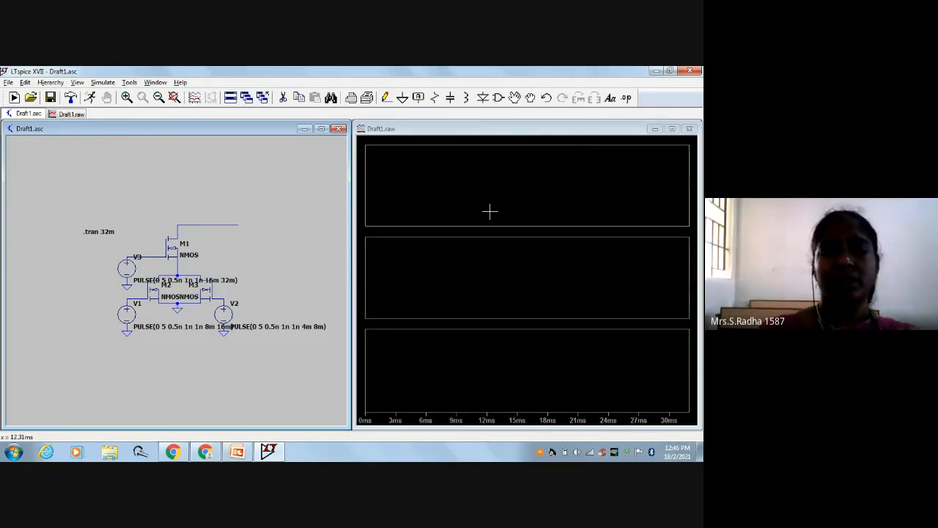
right_click(490, 213)
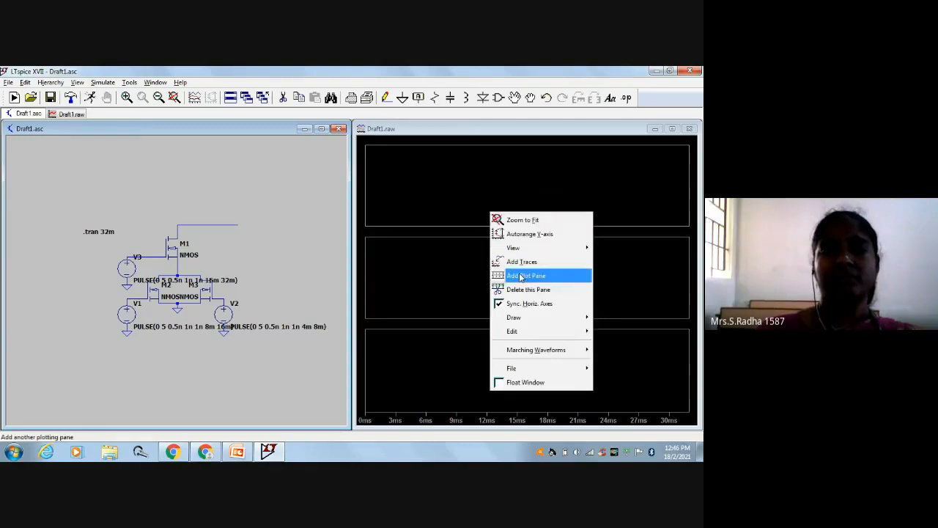
click(525, 276)
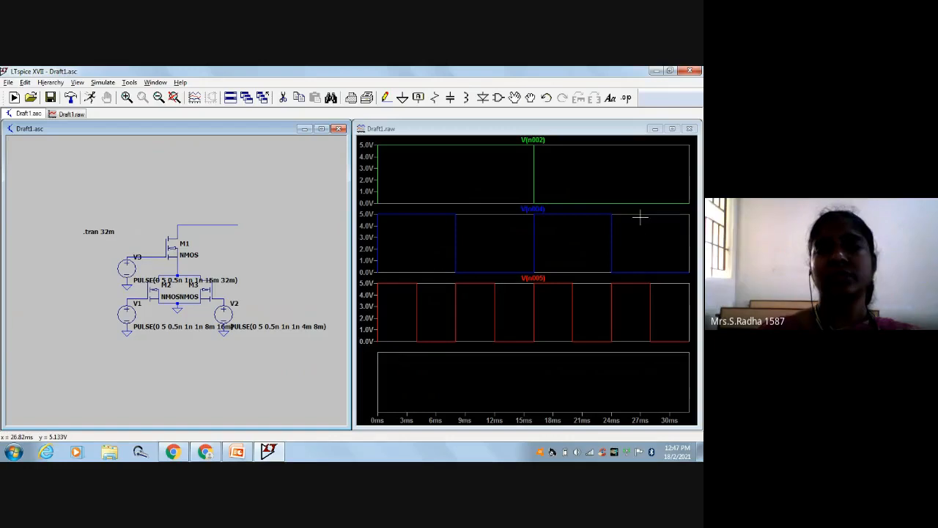
mouse_move(632, 296)
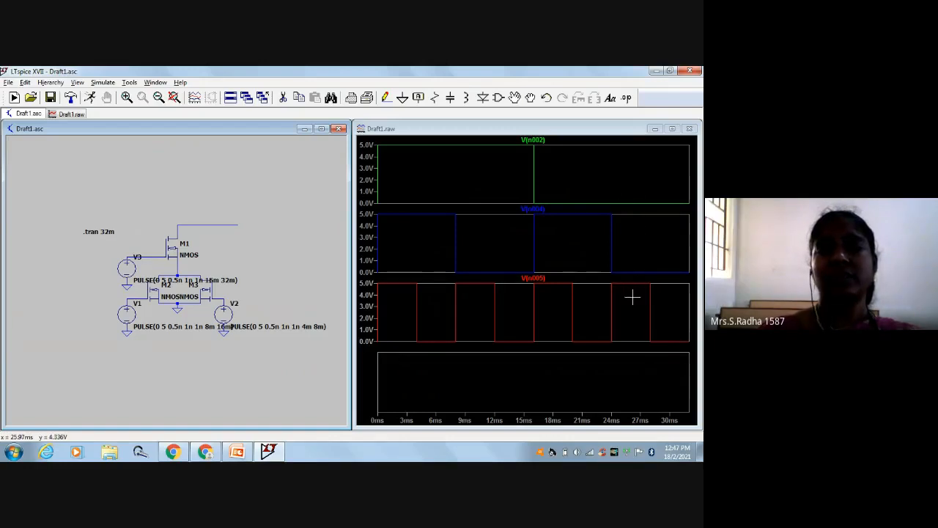
mouse_move(605, 299)
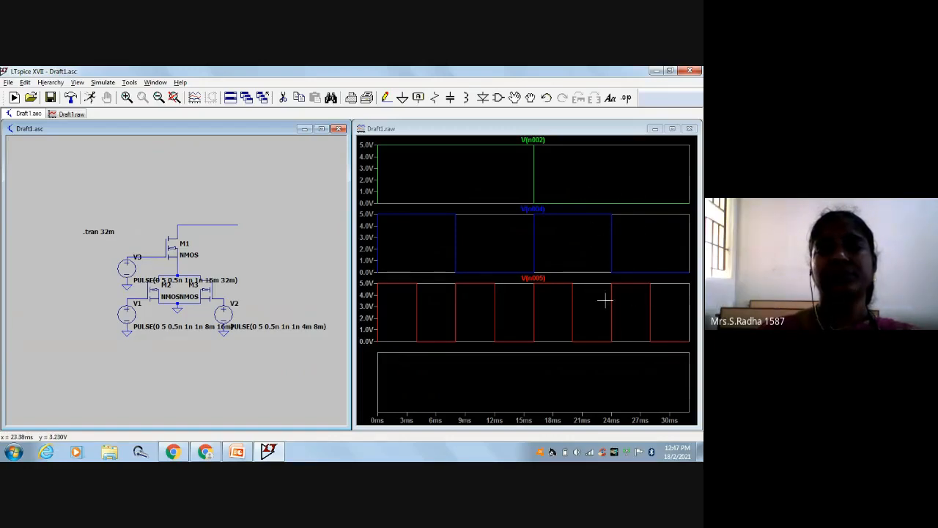
mouse_move(558, 304)
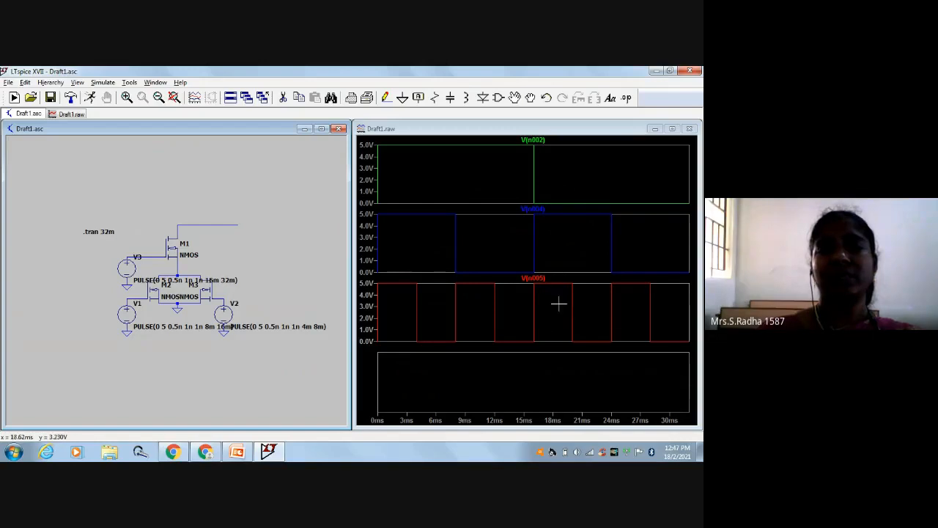
mouse_move(504, 297)
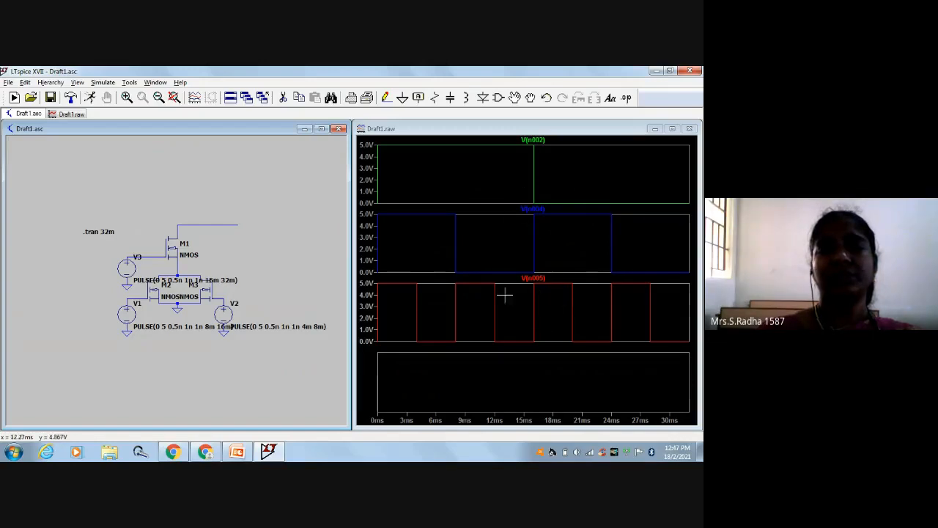
mouse_move(433, 340)
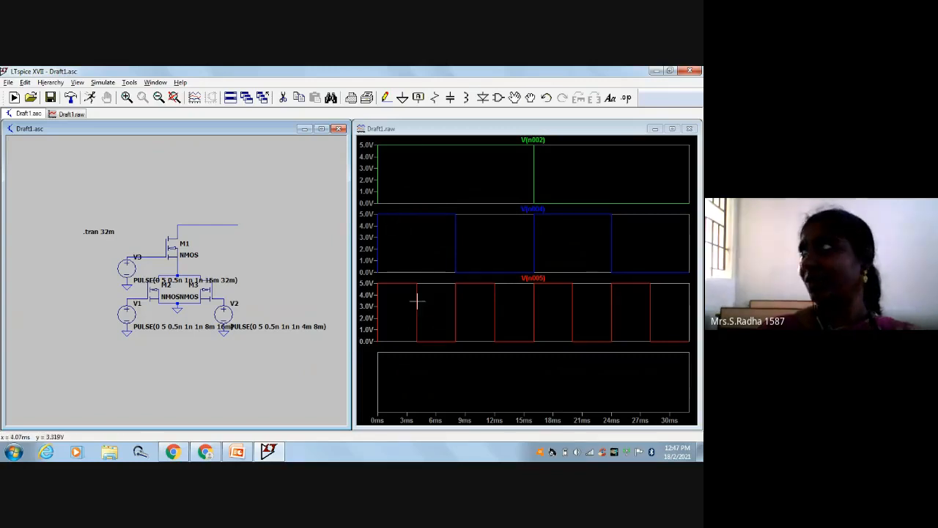
mouse_move(534, 249)
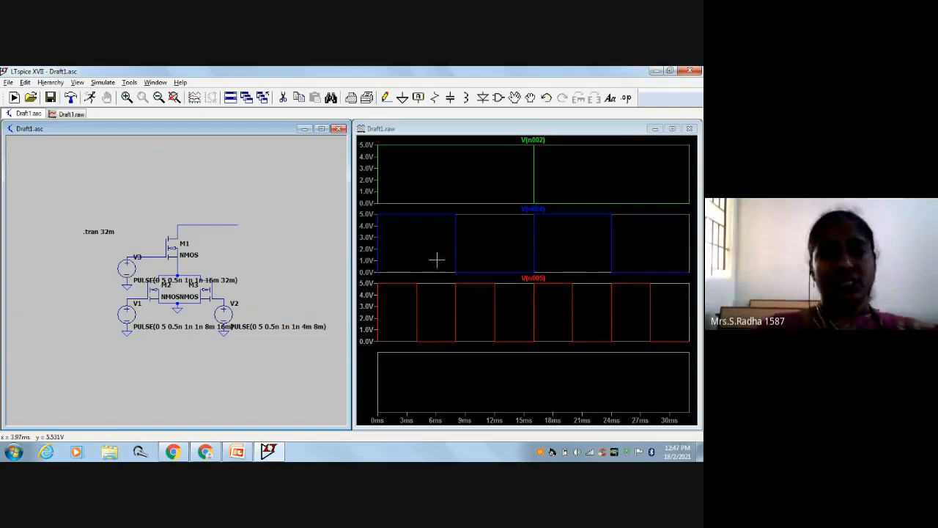
- Plot the output node voltage V(n001) in the bottom pane by probing it in the schematic
click(381, 129)
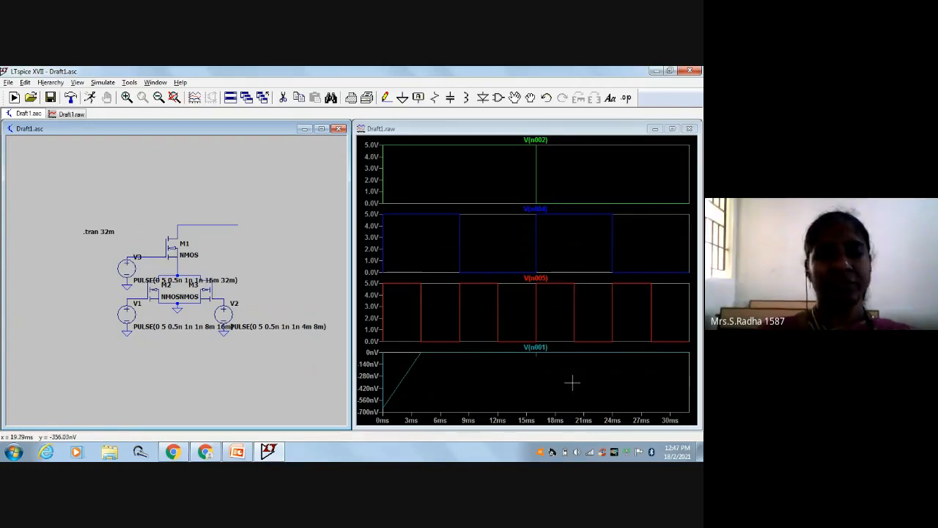
click(237, 451)
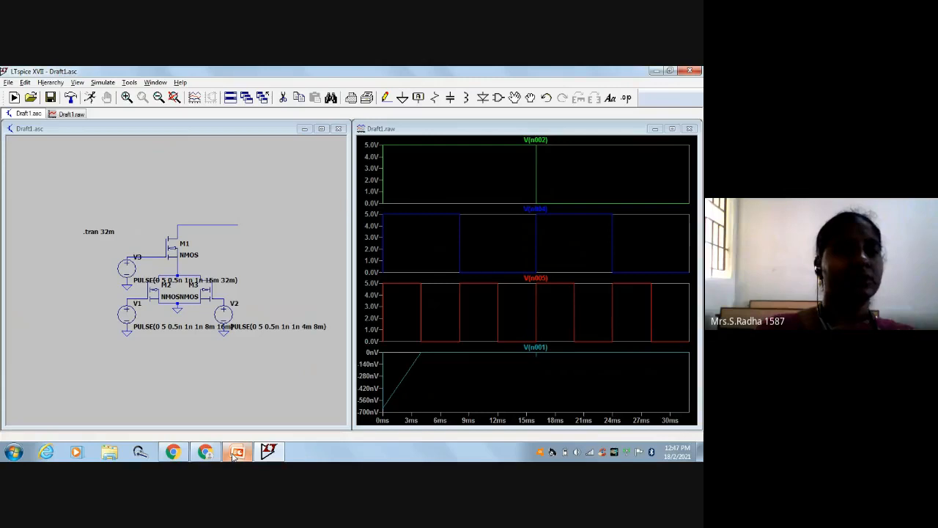
click(237, 451)
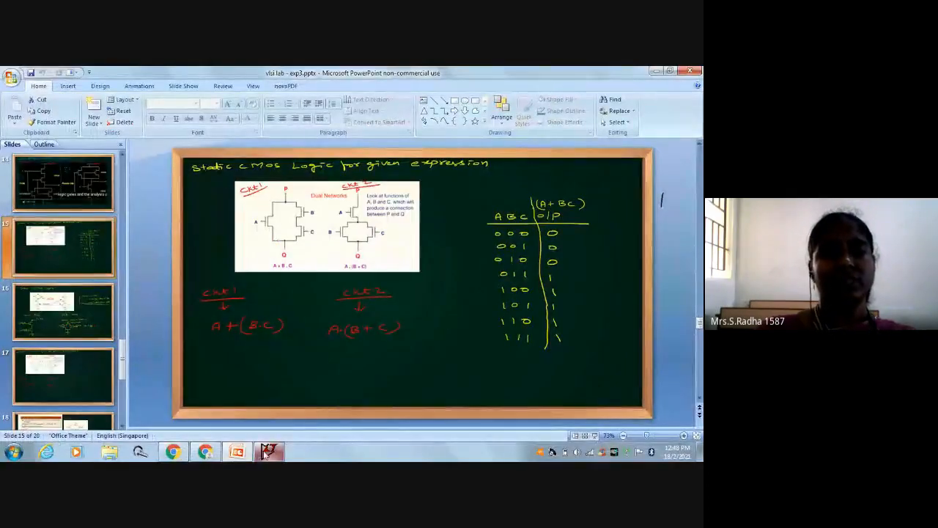
click(270, 452)
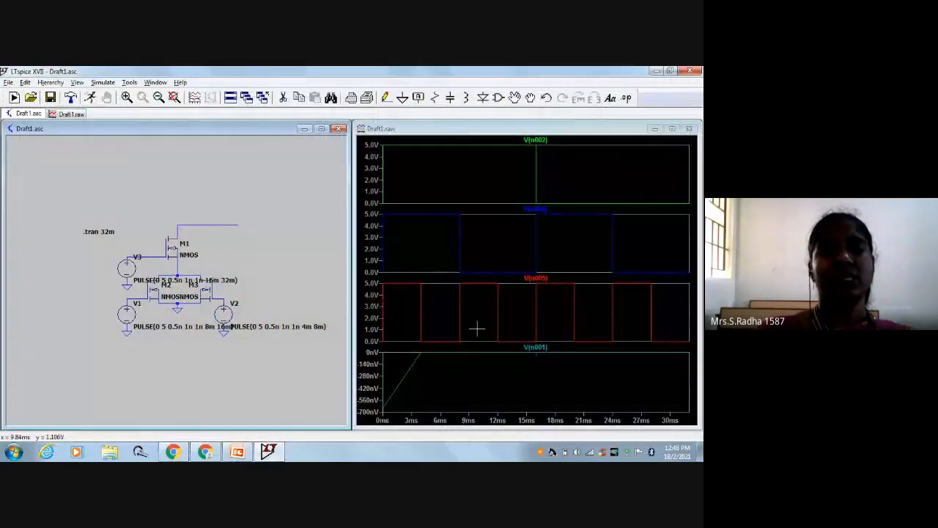
mouse_move(560, 318)
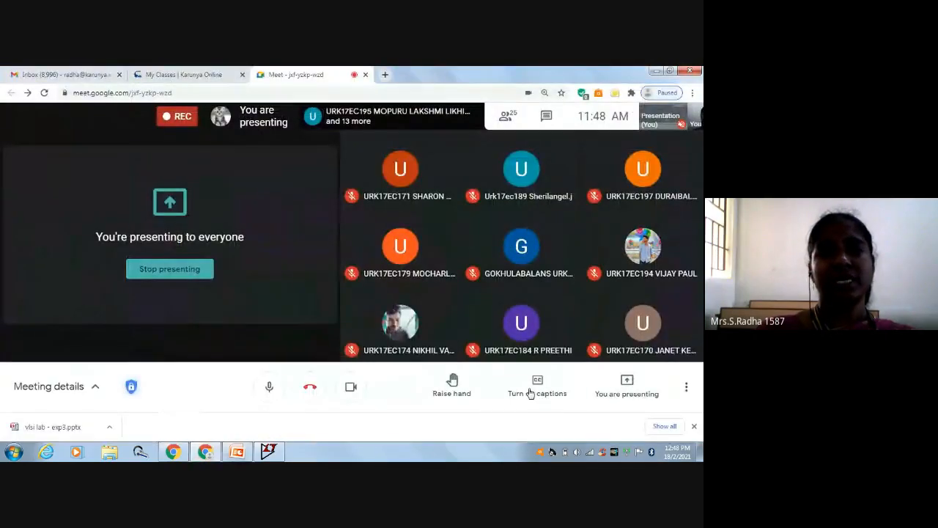
mouse_move(686, 387)
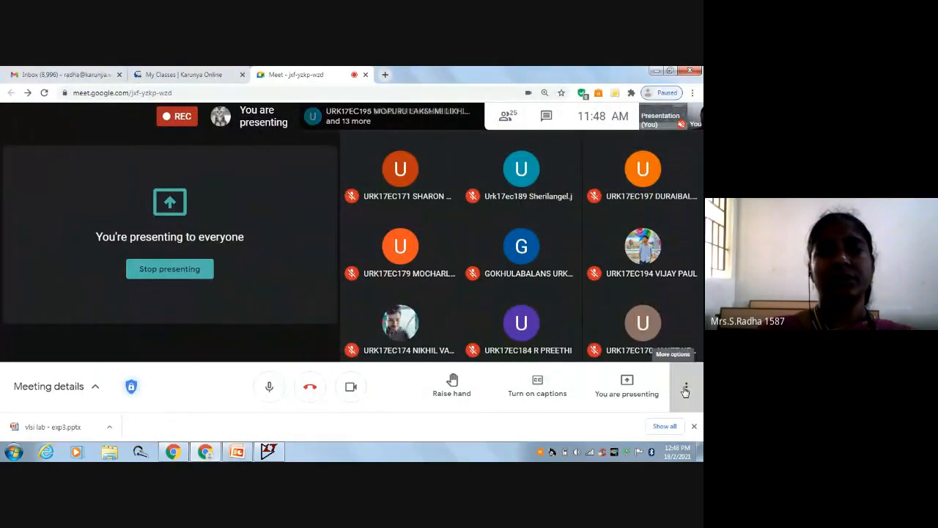
- Show the More options menu from the Meet bottom toolbar while presenting
click(686, 387)
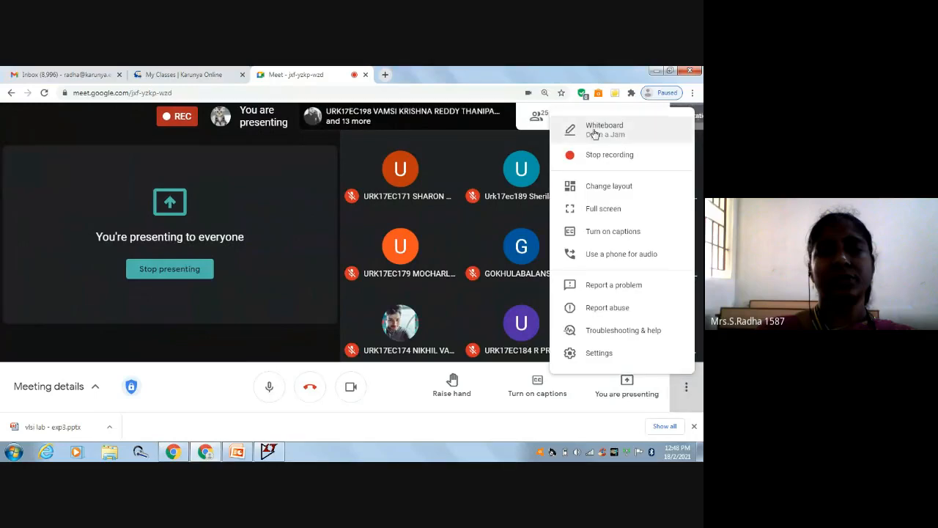